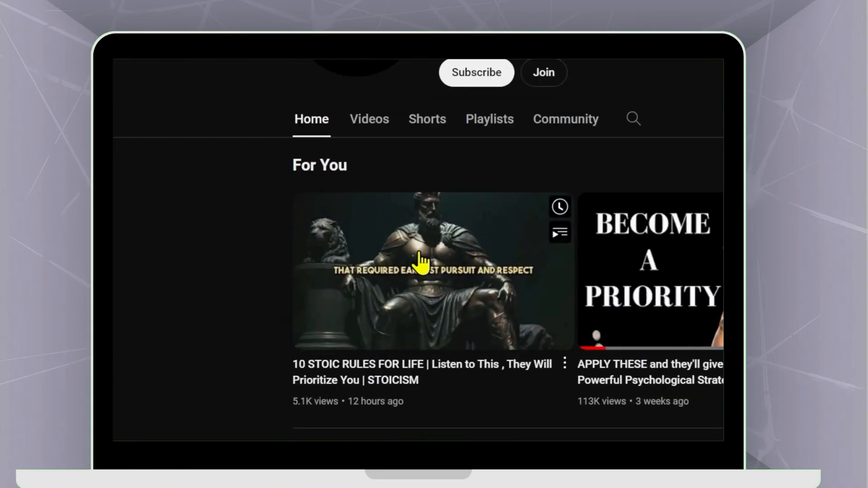
# Send a prompt about starting a stoicism YouTube channel, listing famous channels and asking for unique name ideas
pyautogui.click(421, 271)
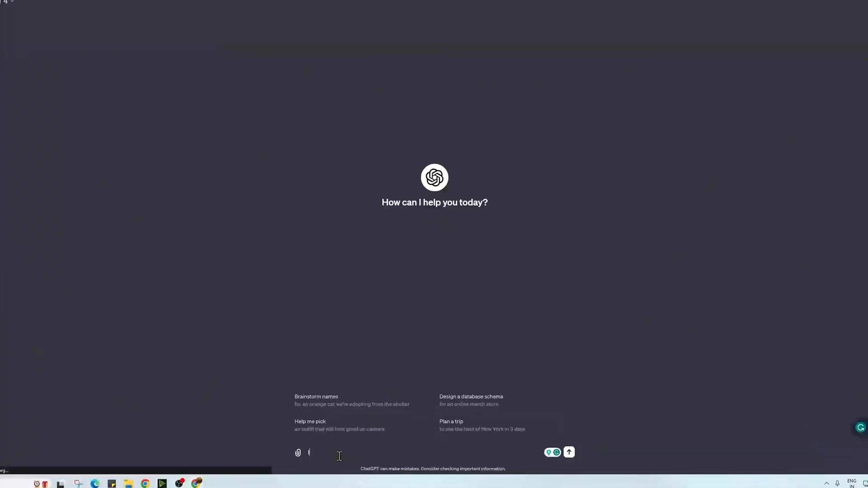
pyautogui.write('I want to make a youtube channel on stoicism philosophy. below are the names of some')
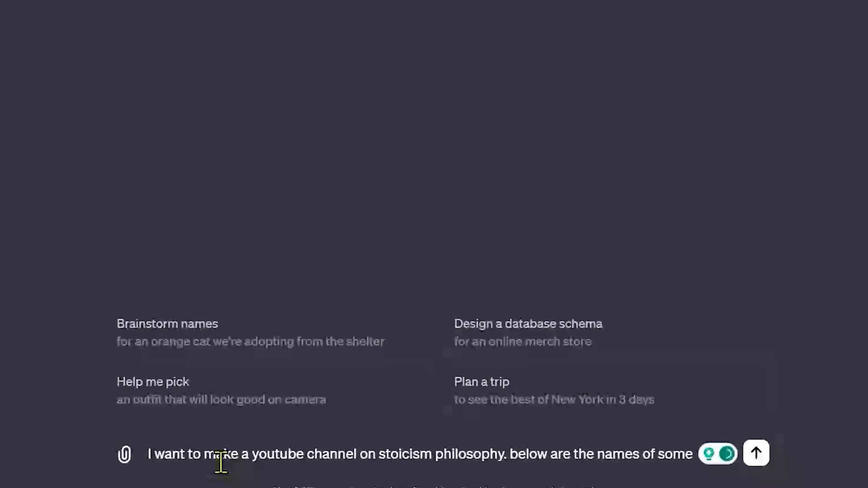
pyautogui.write('famous youtube channels on this philosophy')
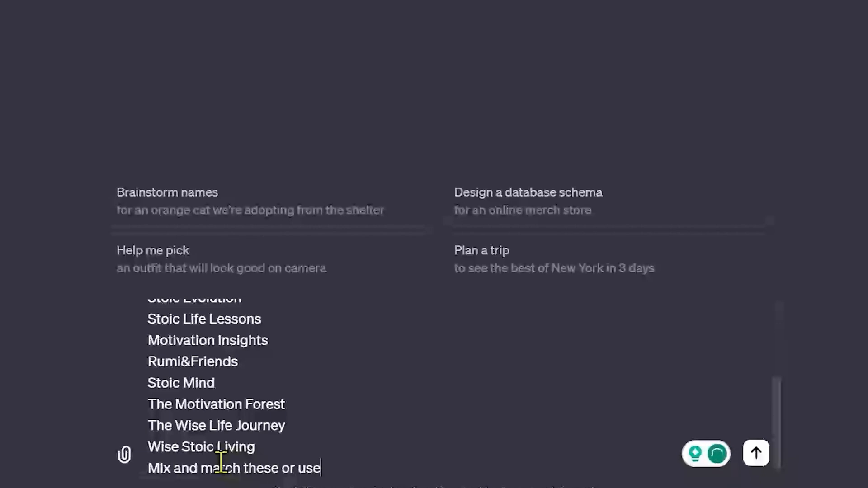
pyautogui.write('your own mind and suggest me some')
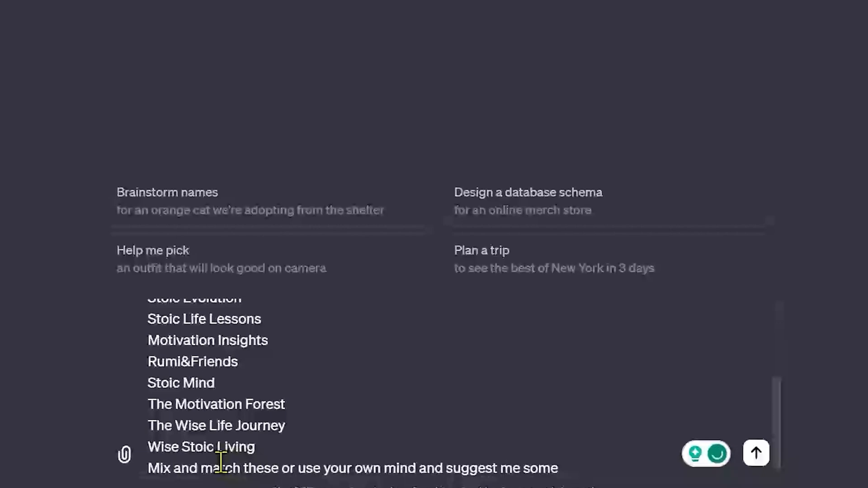
pyautogui.write('unique names that I can us')
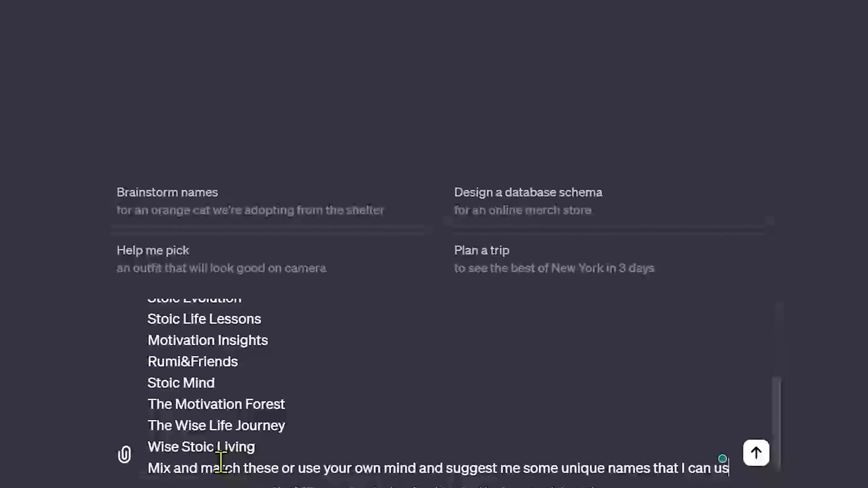
pyautogui.click(756, 453)
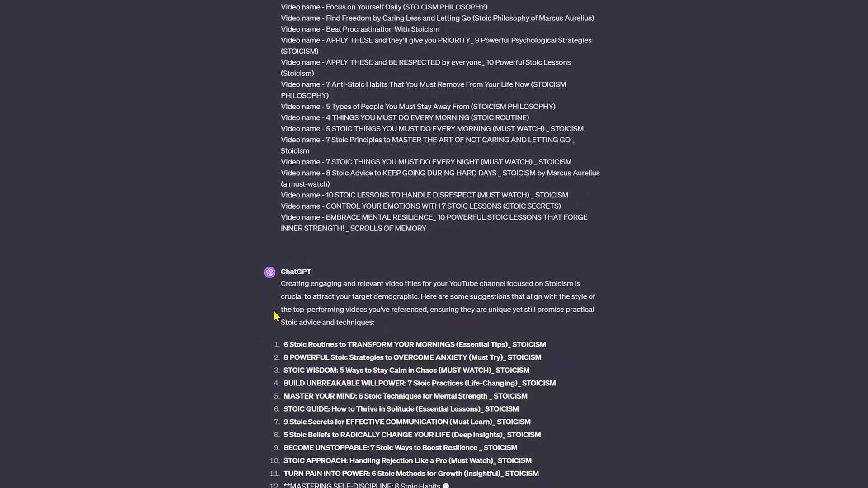
# Scroll through ChatGPT's numbered stoic video title suggestions
pyautogui.scroll(-3)
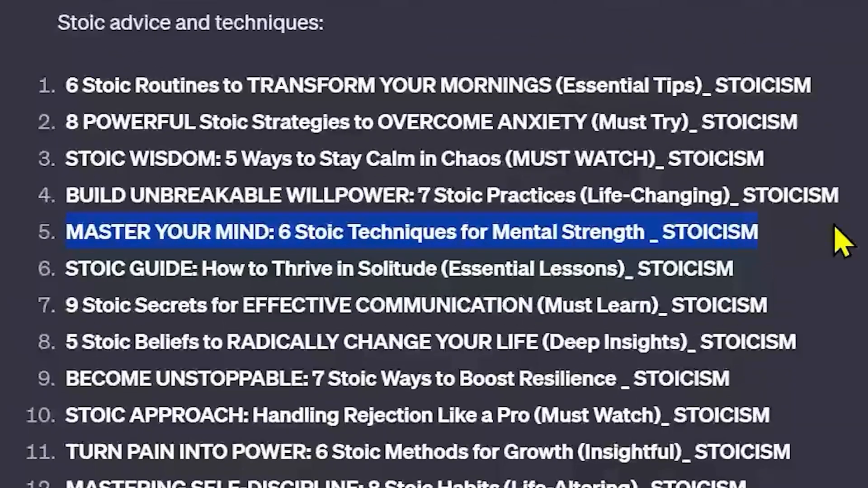
pyautogui.moveTo(825, 256)
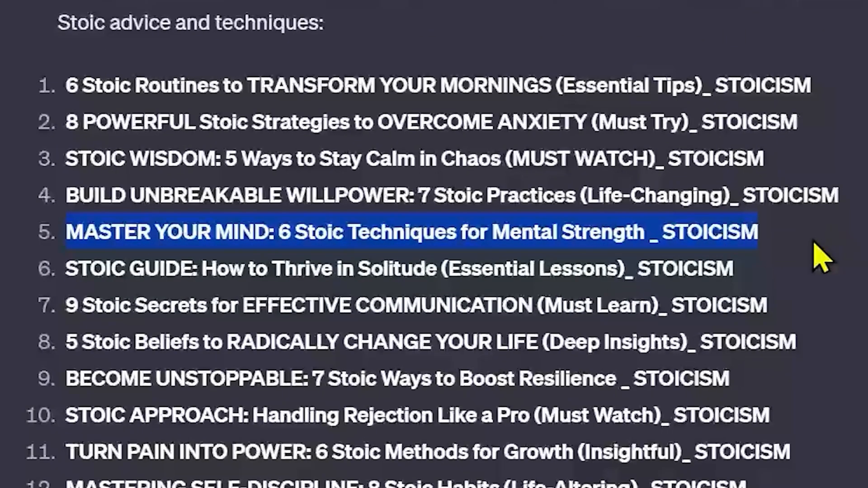
pyautogui.moveTo(593, 324)
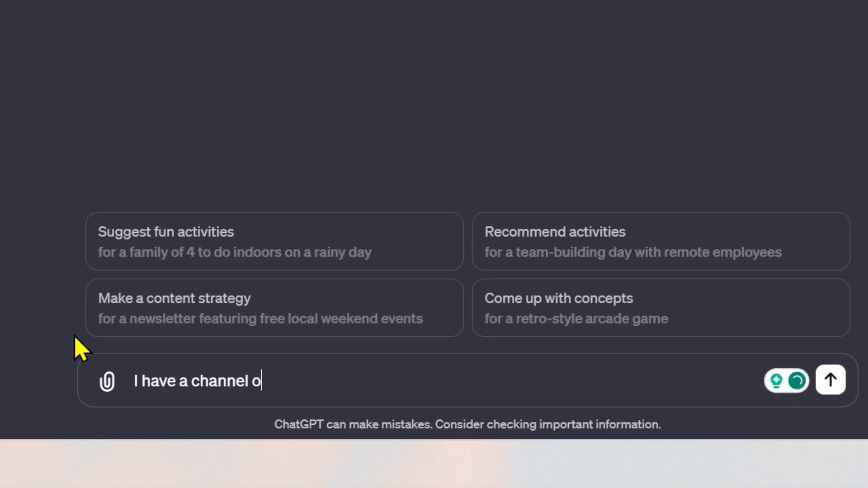
# Send the prompt 'I have a channel on stoicism philosophy write a script' with reference transcripts
pyautogui.write('n stoicism philosophy write a script')
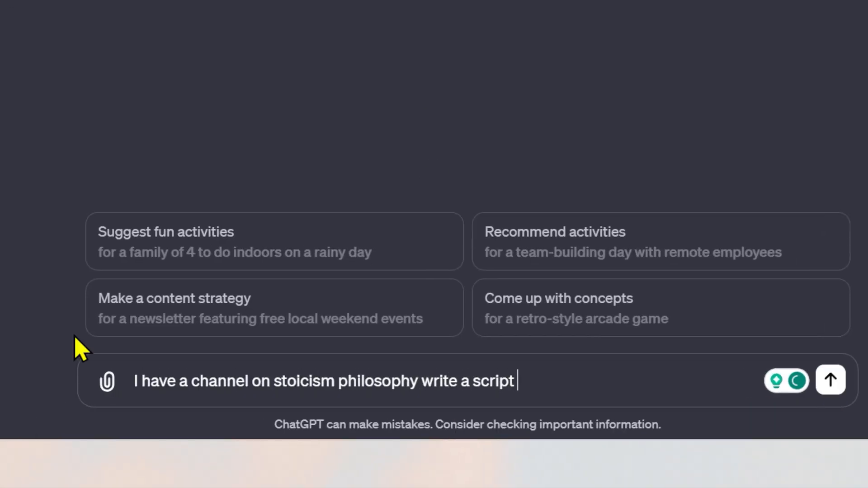
pyautogui.click(829, 381)
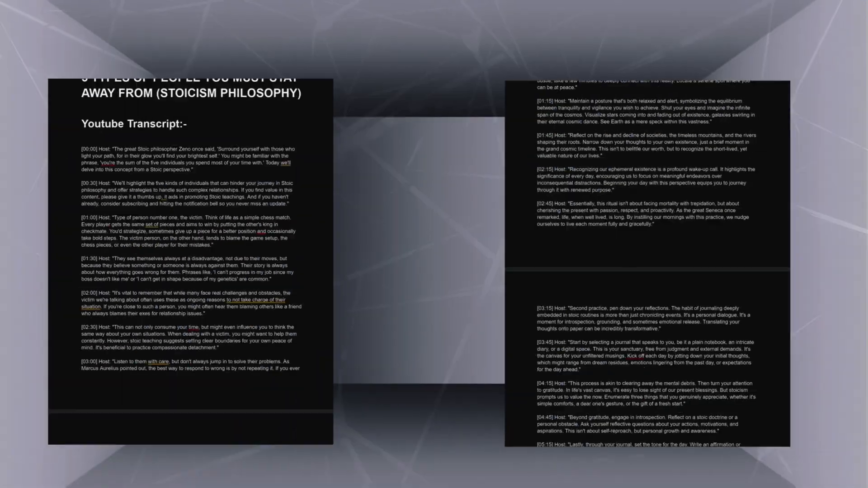
# Scroll through the generated Introduction and Titles for Mini Payoffs
pyautogui.scroll(-3)
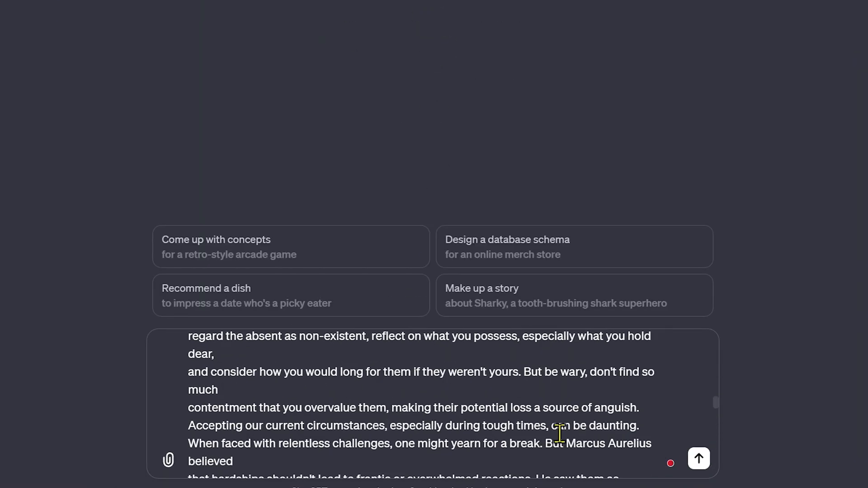
pyautogui.scroll(-3)
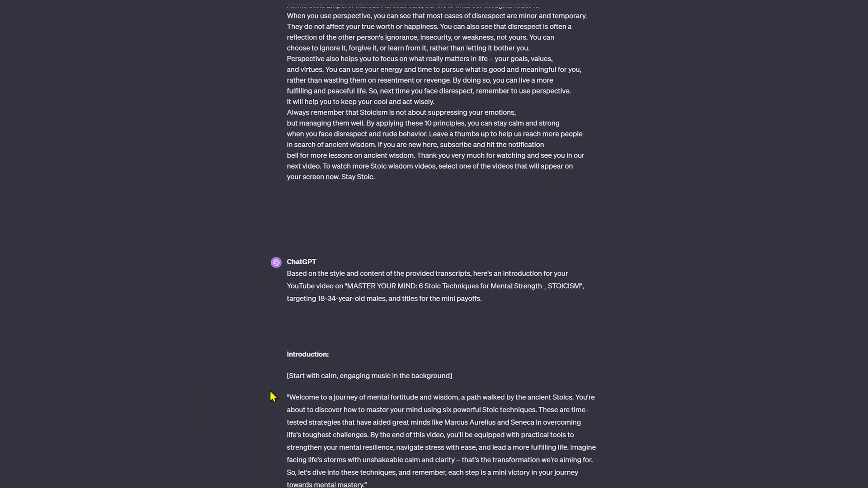
pyautogui.scroll(-3)
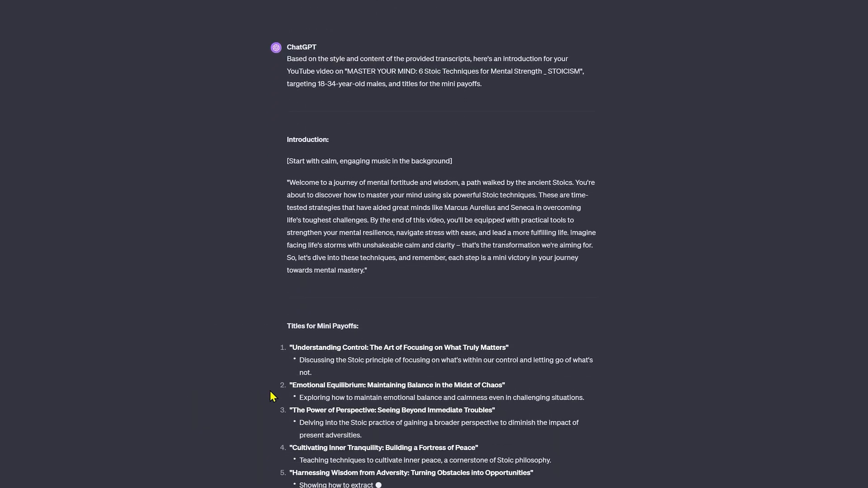
pyautogui.scroll(-3)
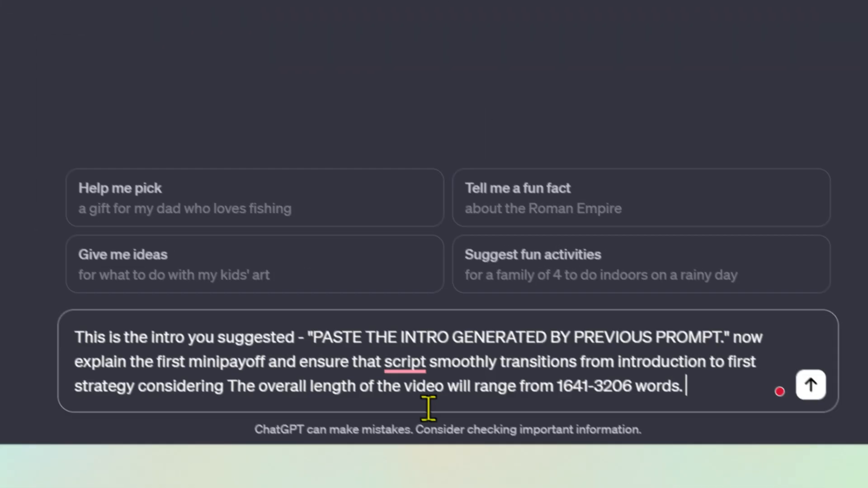
# Send the first and second mini-payoff requests and review the responses
pyautogui.click(810, 385)
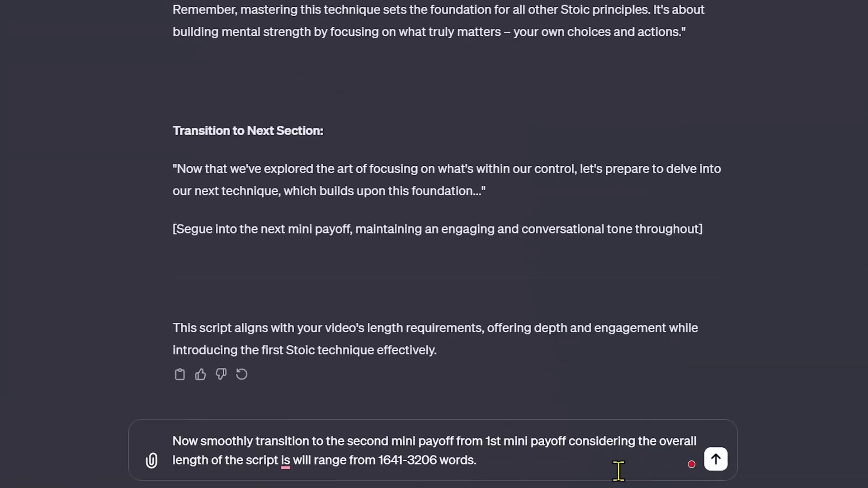
pyautogui.click(715, 459)
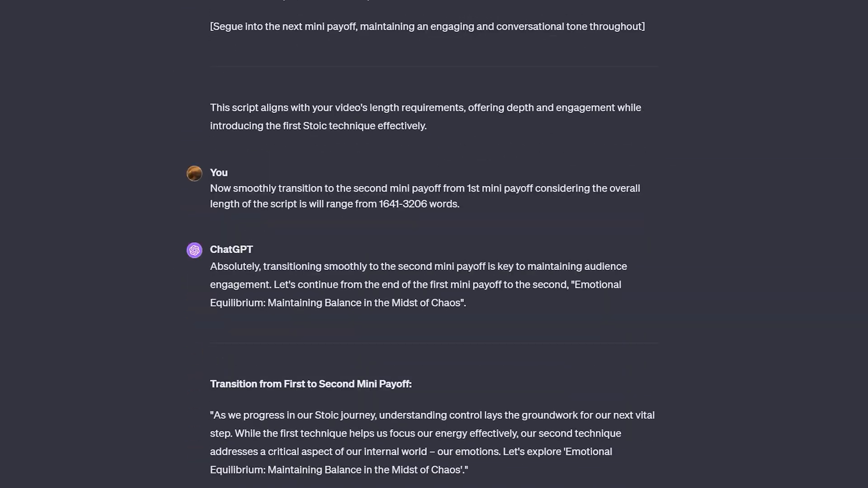
pyautogui.scroll(-3)
pyautogui.write('now write a proper con')
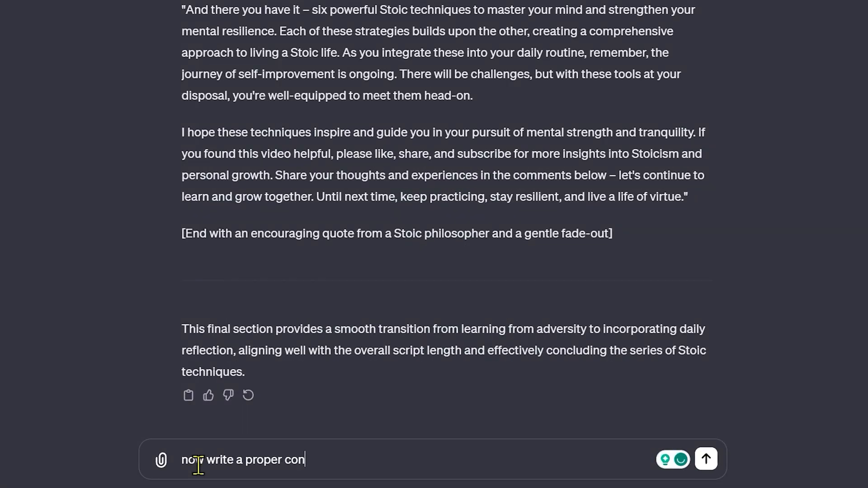
# Request a proper conclusion for this video and review the generated script text
pyautogui.write('clusion for this')
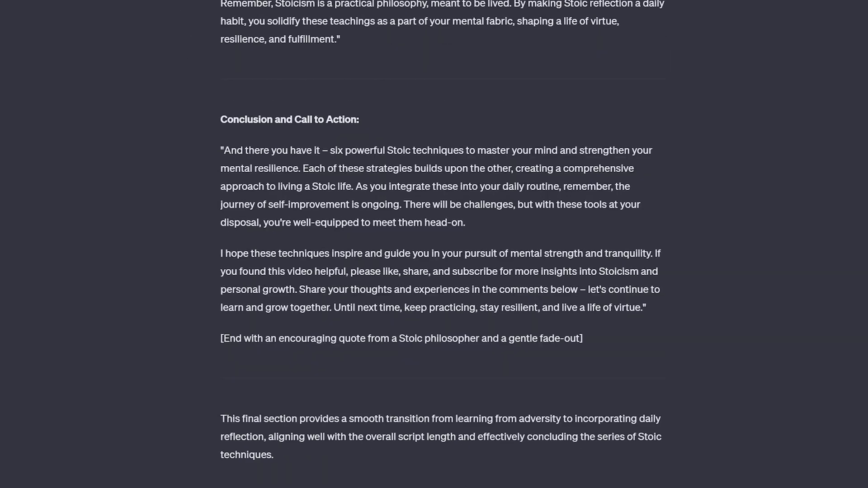
pyautogui.scroll(-3)
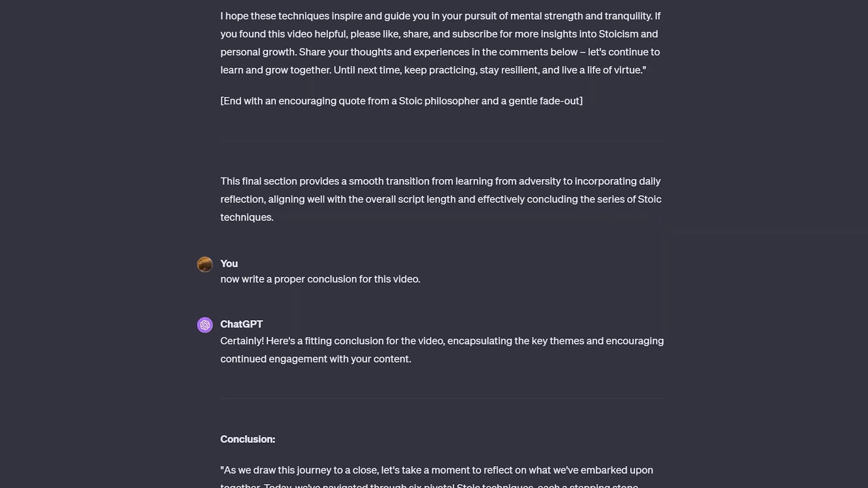
pyautogui.scroll(-3)
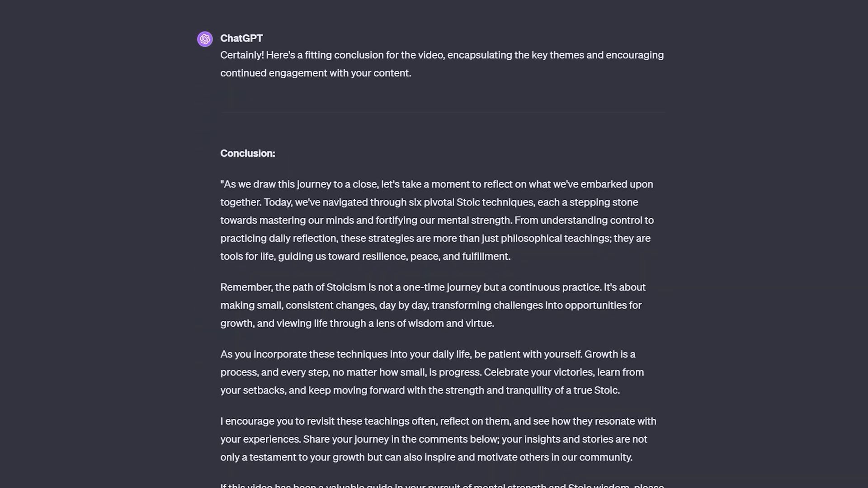
pyautogui.scroll(3)
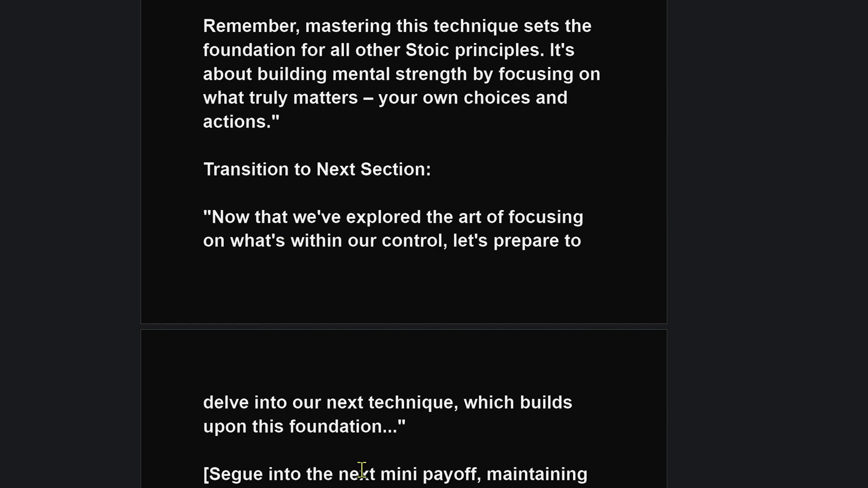
pyautogui.scroll(-3)
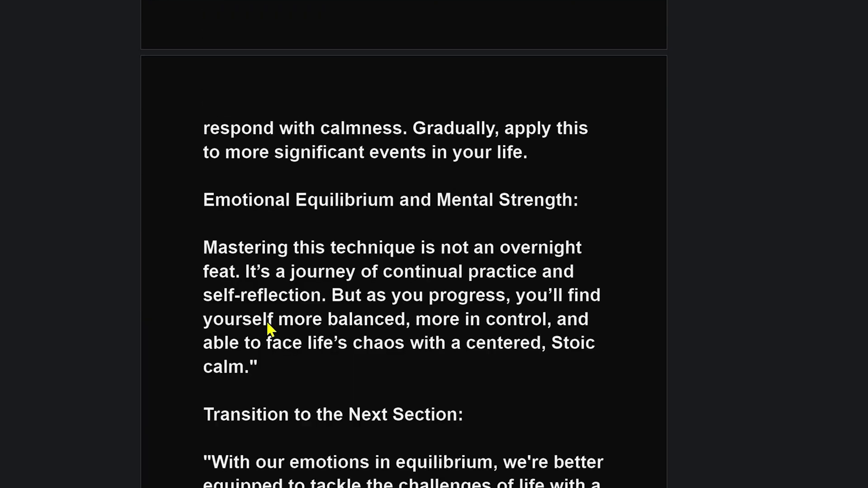
pyautogui.scroll(-3)
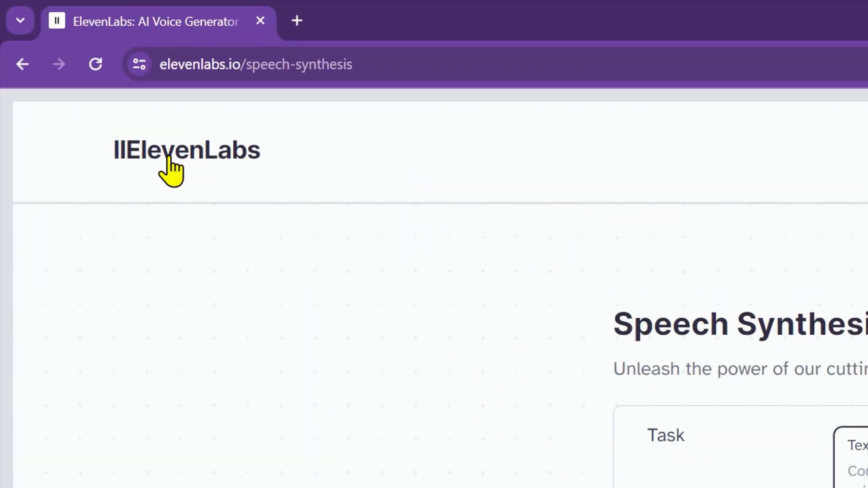
# Create an ElevenLabs account and browse the community Voice Library for the Marcus voice
pyautogui.scroll(-3)
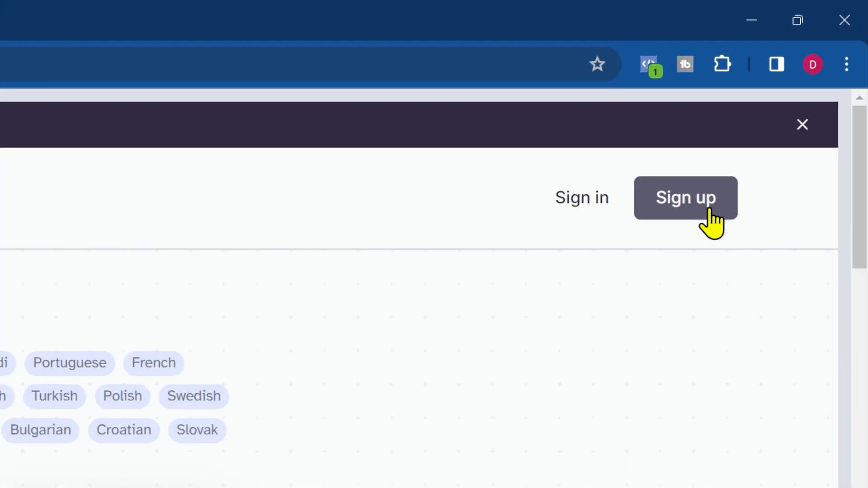
pyautogui.click(686, 198)
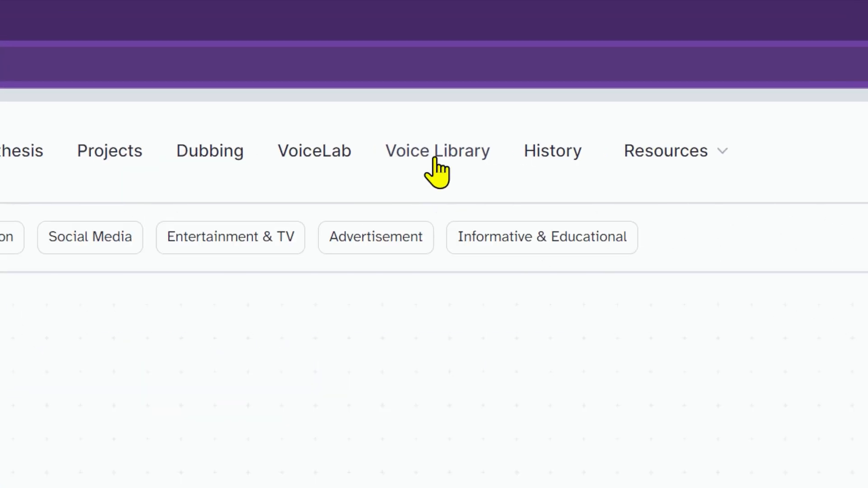
pyautogui.click(437, 151)
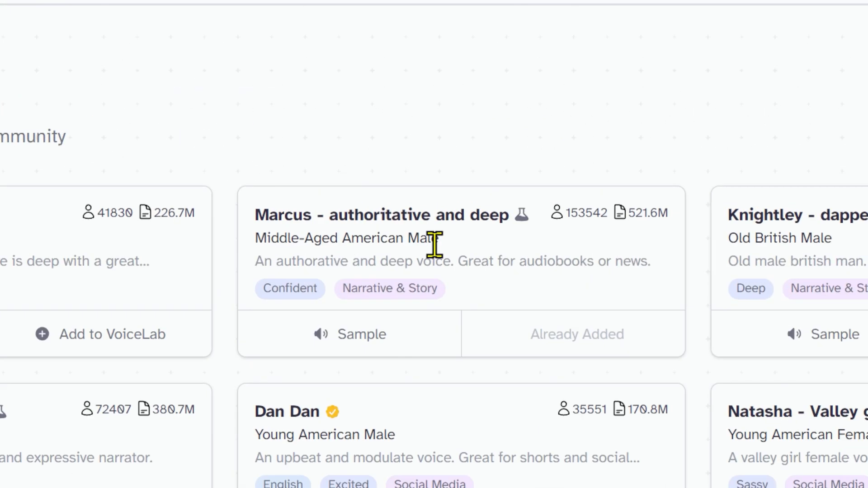
pyautogui.moveTo(457, 268)
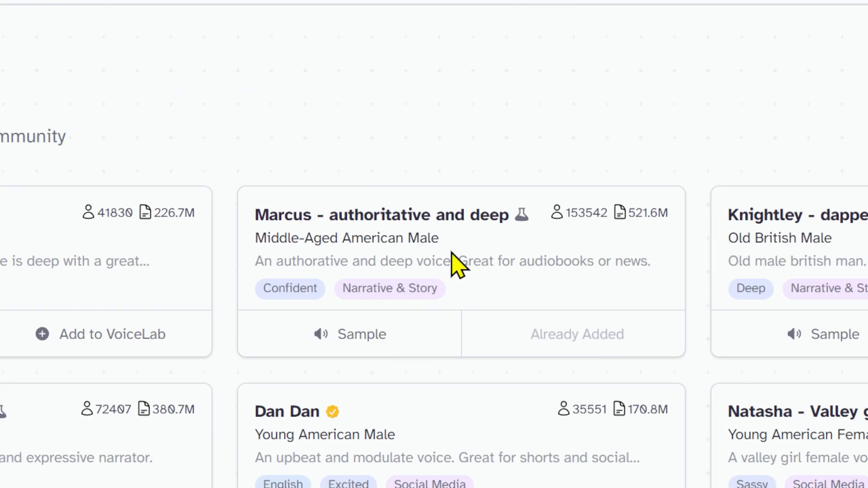
pyautogui.moveTo(554, 341)
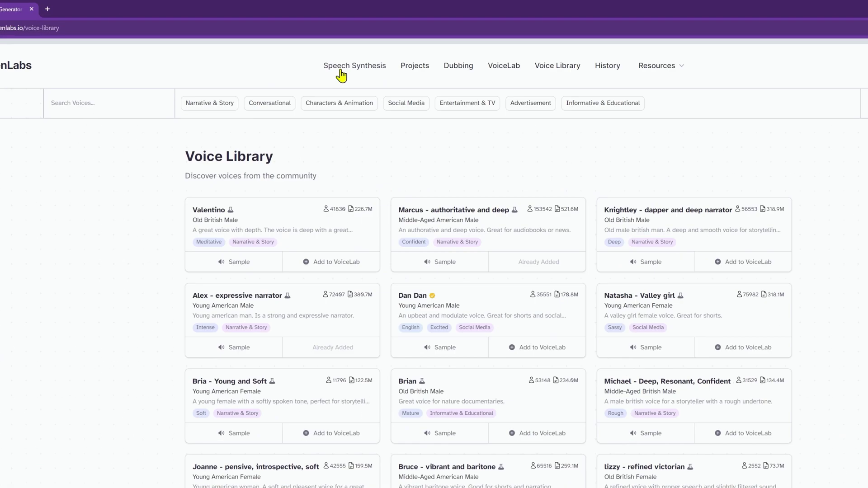
# Generate a Text to Speech voiceover of the script with the Marcus voice in Speech Synthesis
pyautogui.click(354, 65)
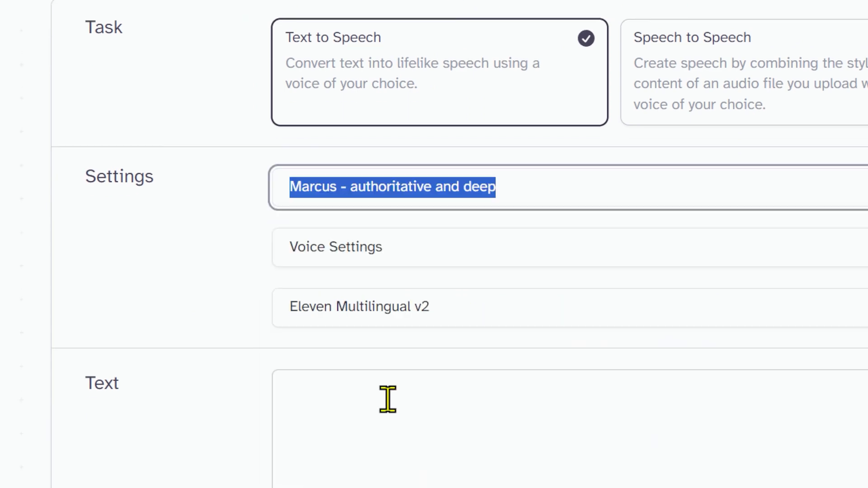
pyautogui.scroll(-3)
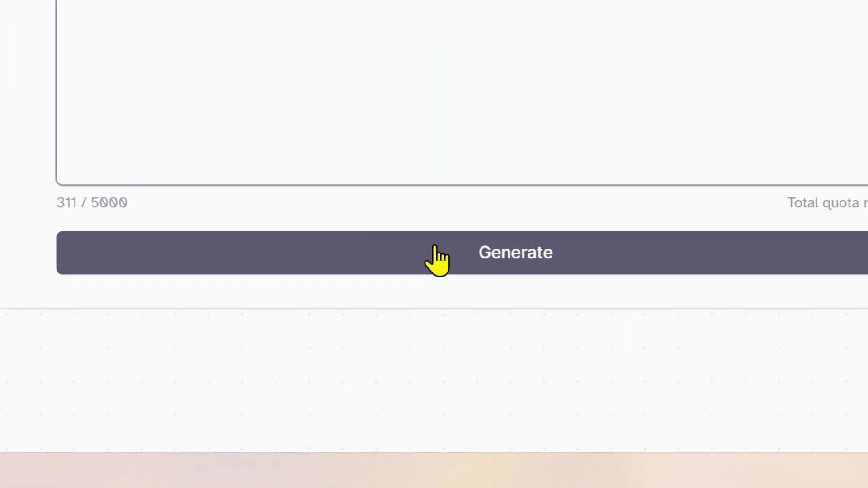
pyautogui.click(438, 253)
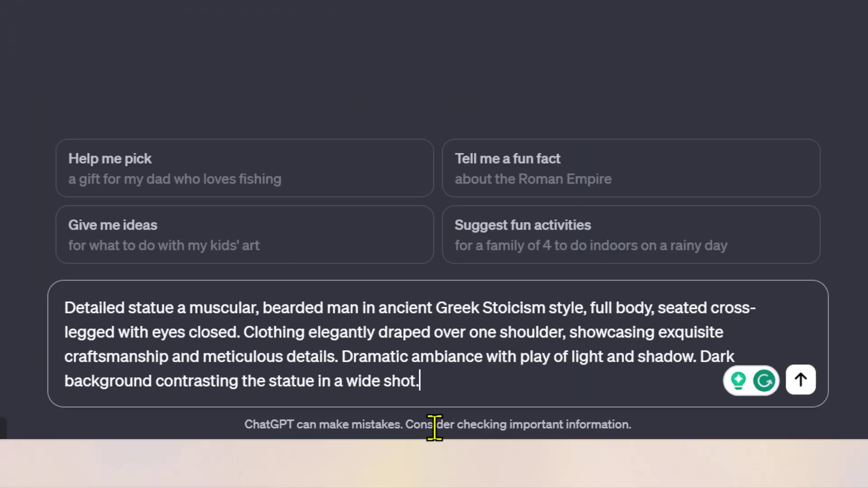
# Enter the bearded Greek Stoic statue image prompt and navigate to the DALL·E 3 page
pyautogui.click(766, 381)
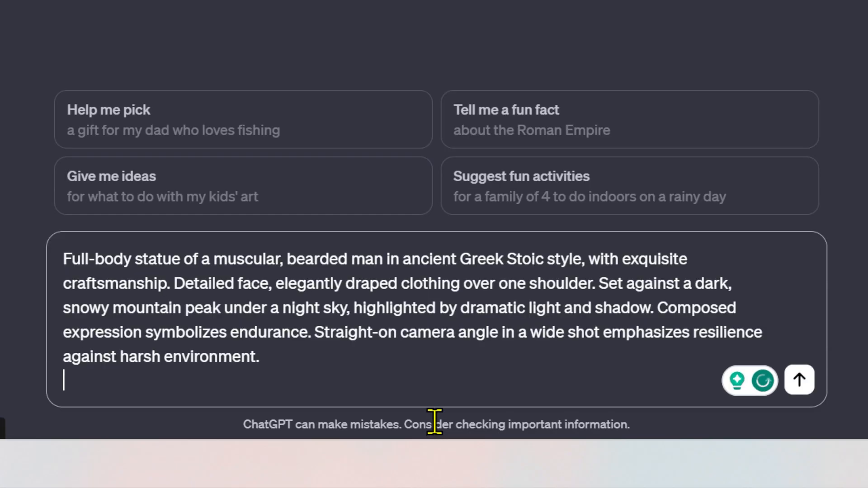
pyautogui.click(489, 16)
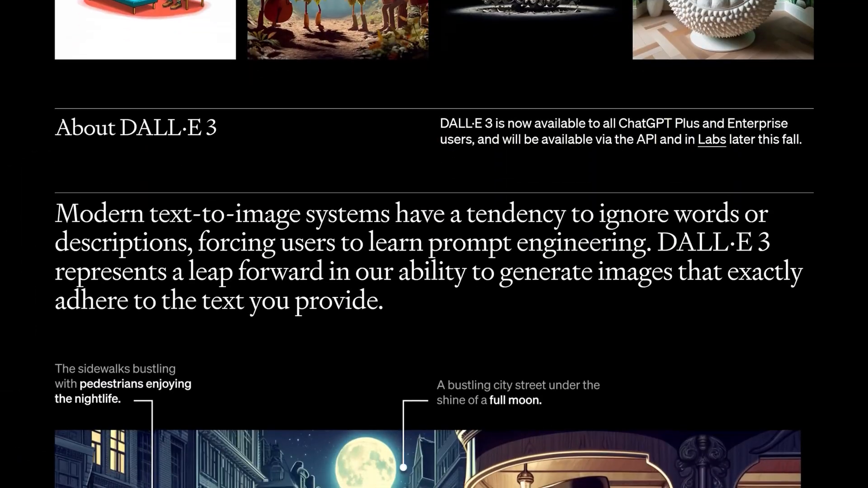
# Review the DALL·E 3 page and bring up the Plus plan upgrade details
pyautogui.scroll(-3)
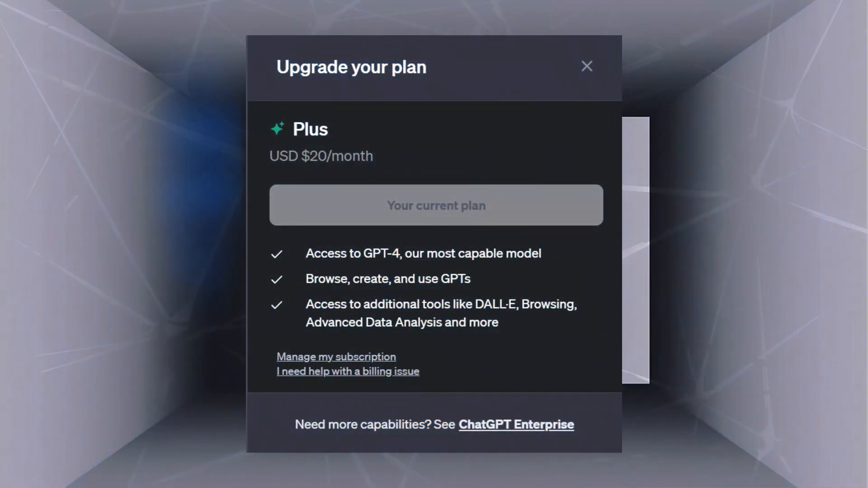
pyautogui.click(586, 66)
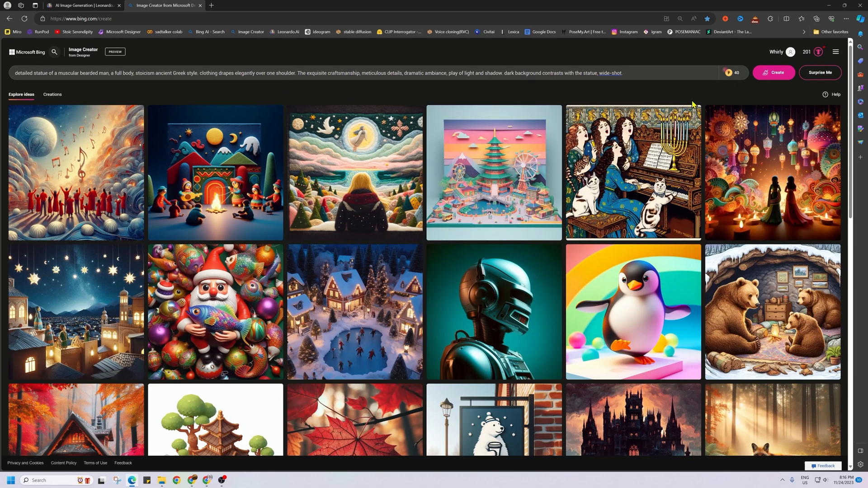
# Open the generated black-and-white bearded statue image and download it
pyautogui.click(778, 73)
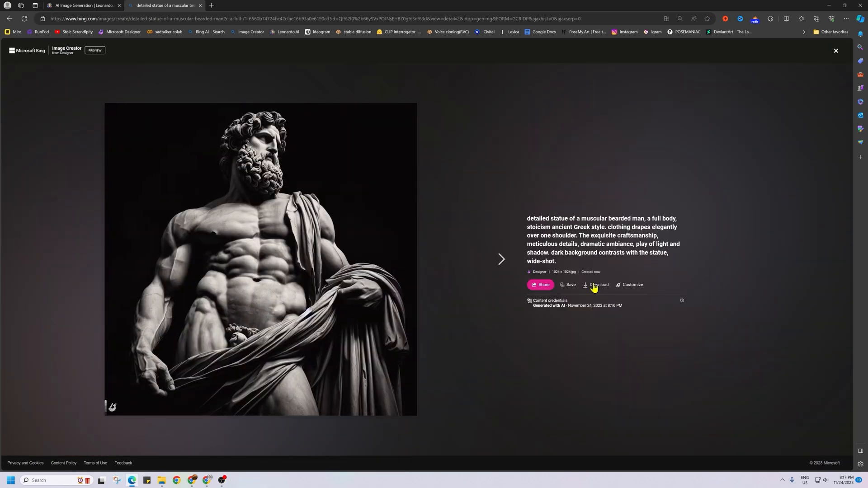
pyautogui.click(596, 285)
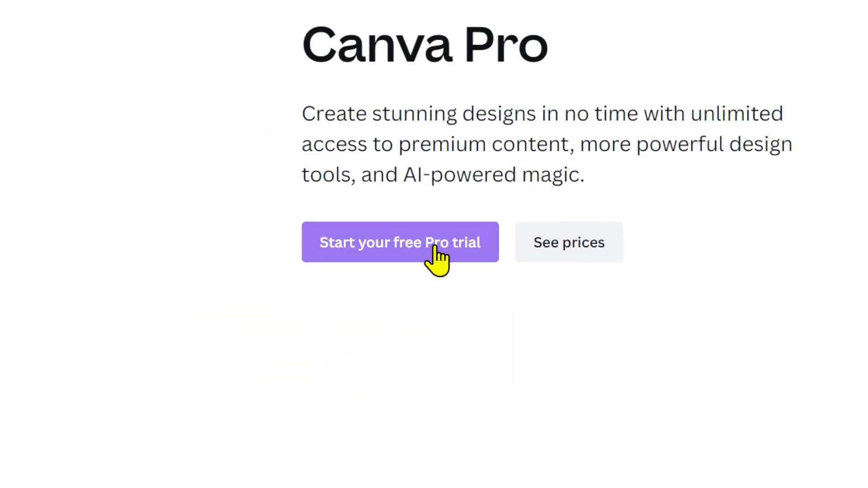
# Start a new Canva presentation design and show the uploaded bearded statue images
pyautogui.click(400, 243)
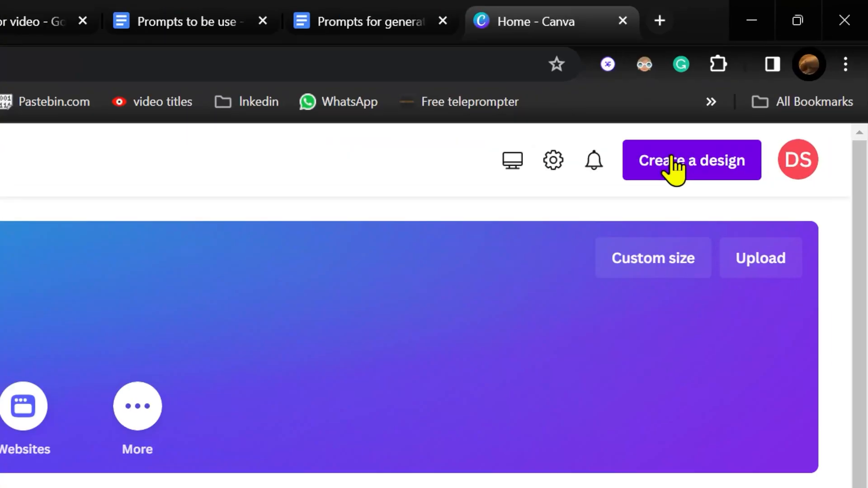
pyautogui.click(691, 161)
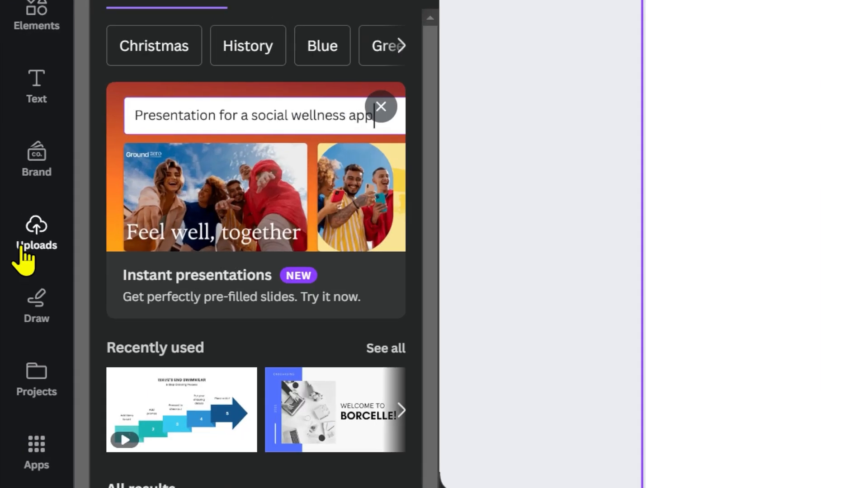
pyautogui.click(36, 233)
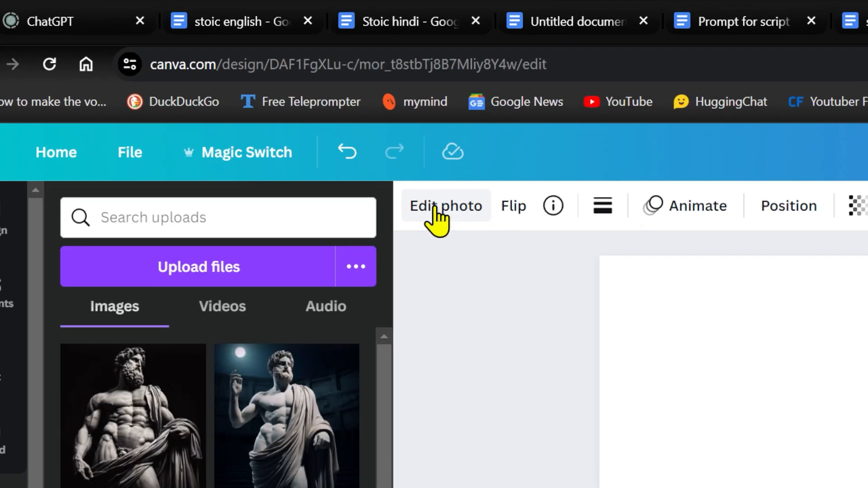
# Magic Expand the statue photo to the whole page and pick one expanded result
pyautogui.click(446, 205)
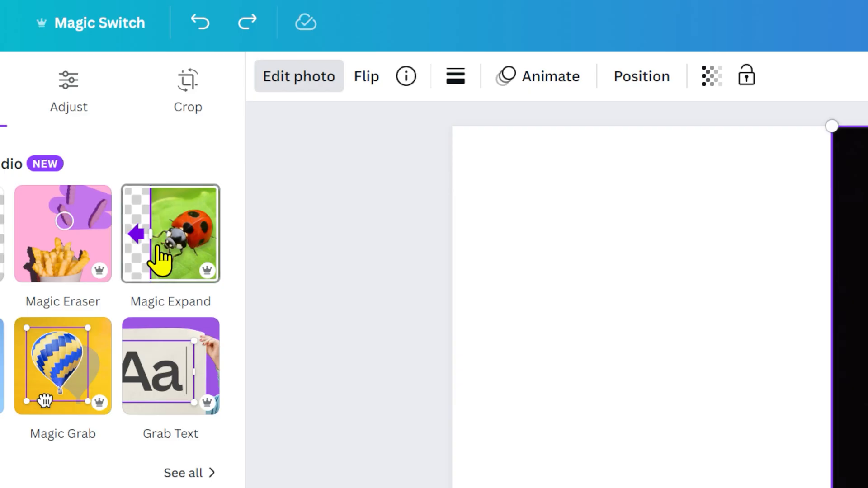
pyautogui.click(170, 233)
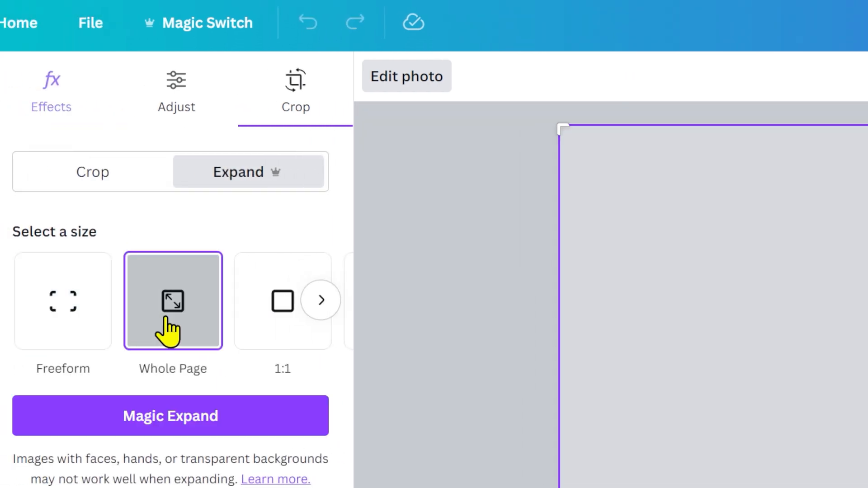
pyautogui.click(170, 416)
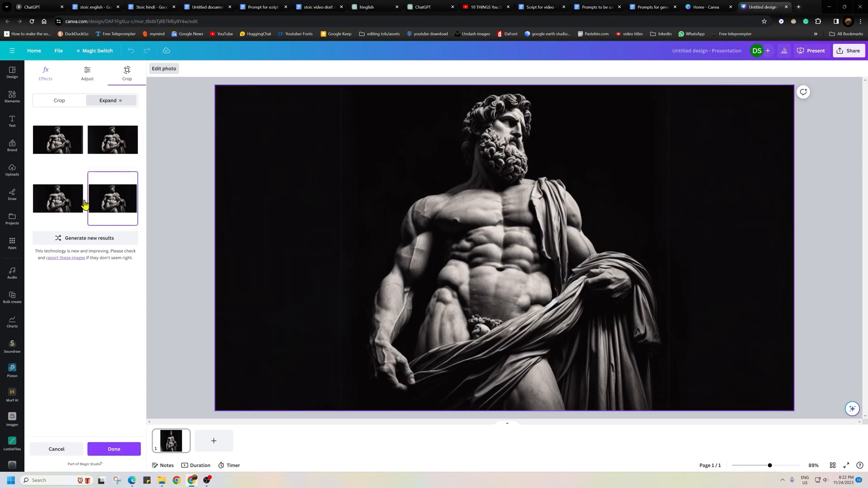
pyautogui.click(58, 199)
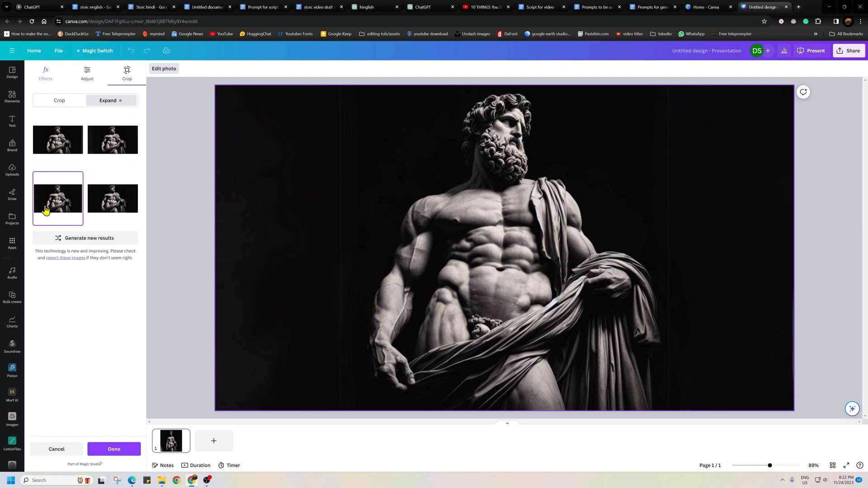
pyautogui.moveTo(505, 207)
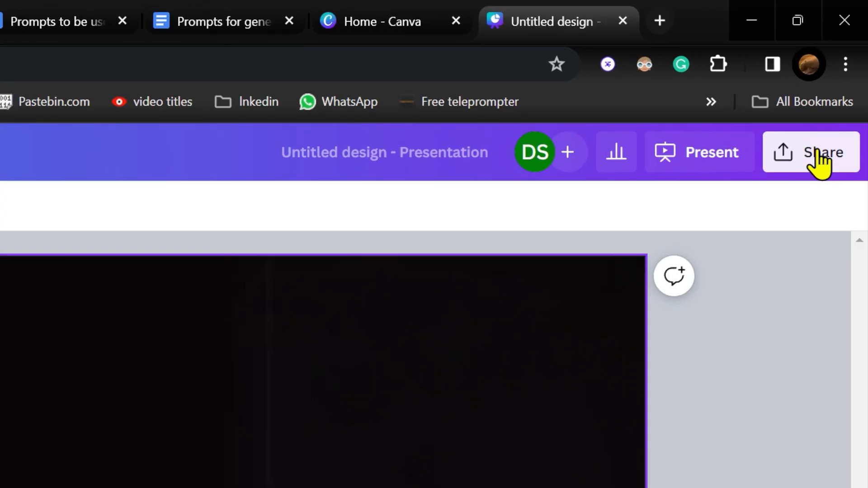
# Reach the Download option in Canva's Share panel for the expanded statue design
pyautogui.click(825, 152)
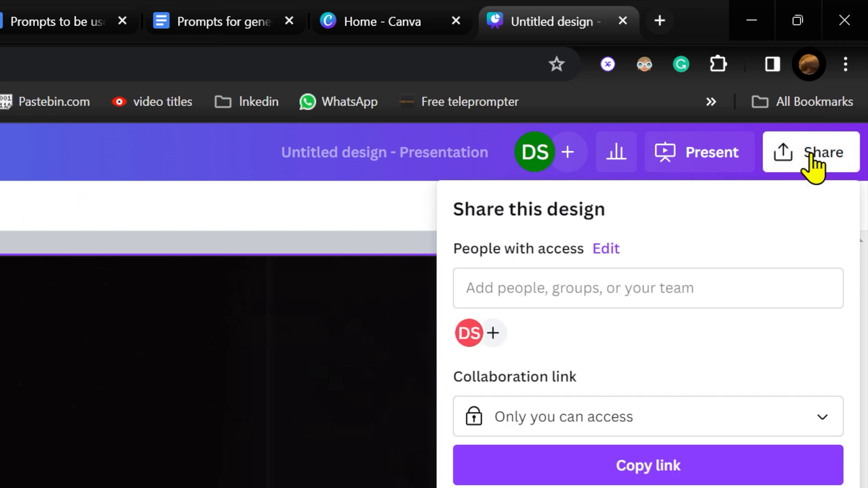
pyautogui.moveTo(806, 170)
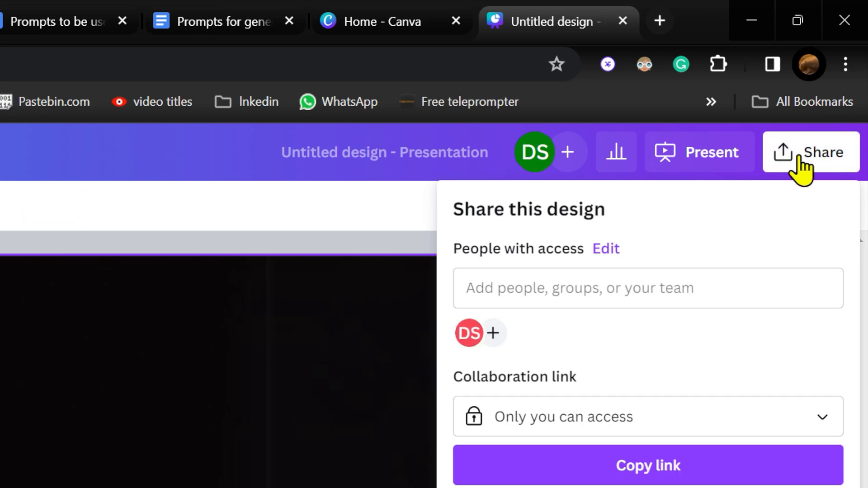
pyautogui.scroll(-3)
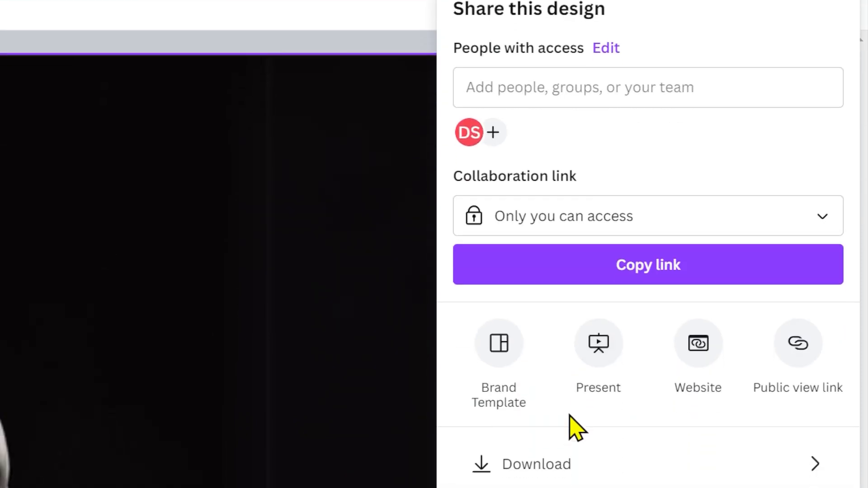
pyautogui.scroll(-3)
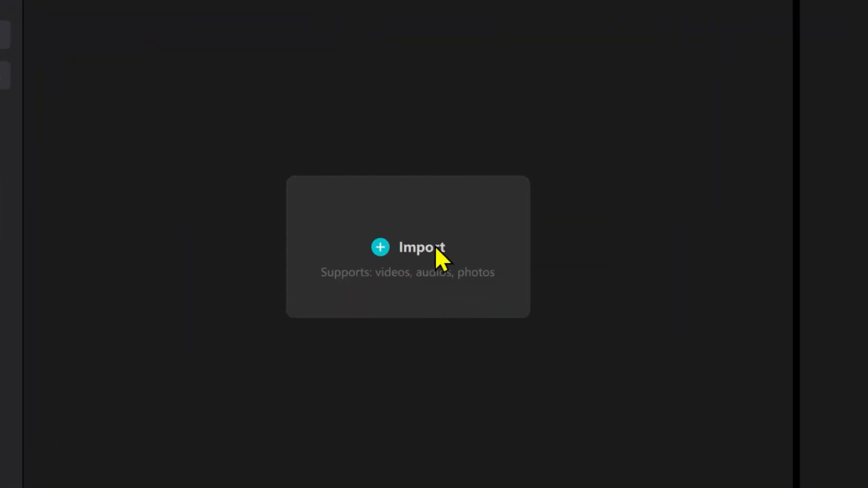
# Import the four statue images and stoic voiceover MP3 and place them on the timeline
pyautogui.click(408, 248)
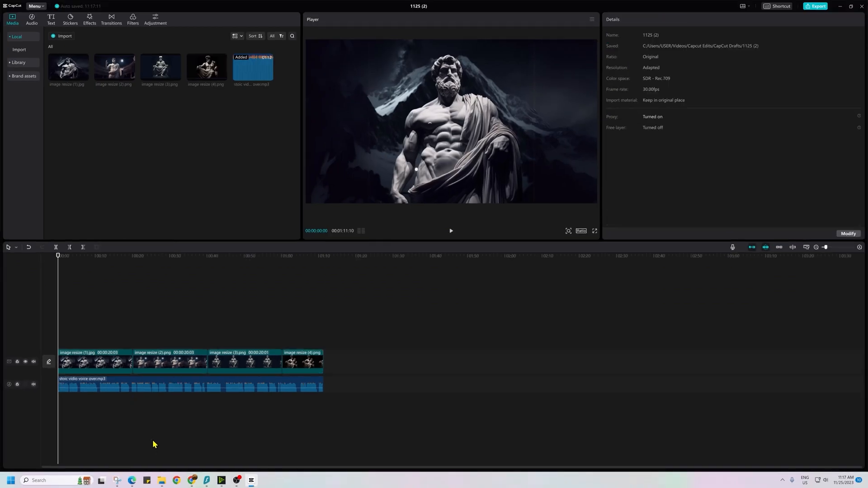
# Set the first statue clip's Scale to 141% with a keyframe so it zooms in
pyautogui.click(94, 362)
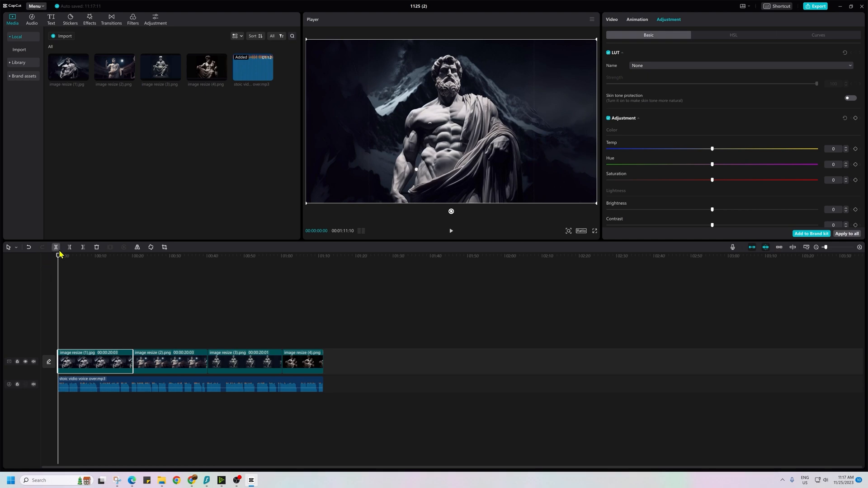
pyautogui.click(612, 19)
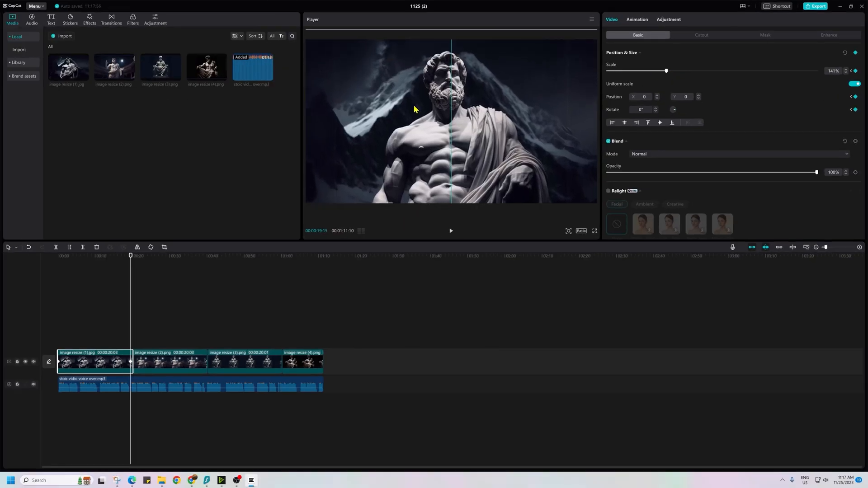
pyautogui.click(169, 362)
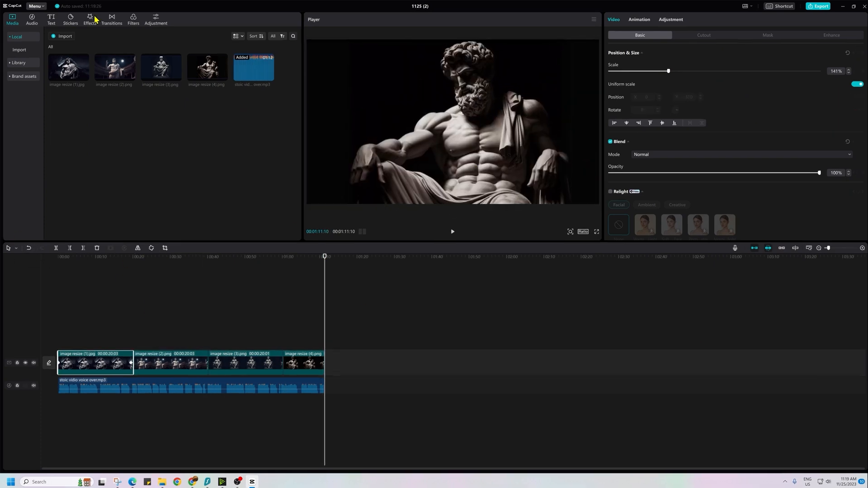
# Place the Purple Mist effect from Favorites over the fourth statue clip and preview it
pyautogui.click(89, 18)
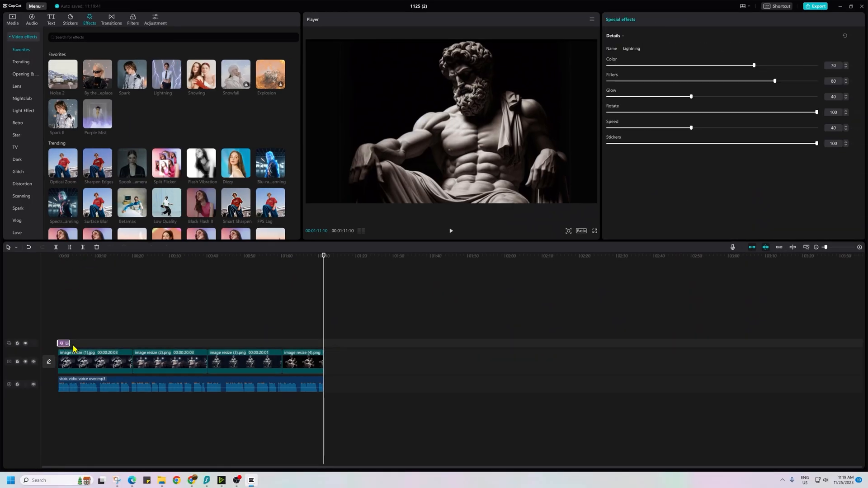
pyautogui.click(83, 343)
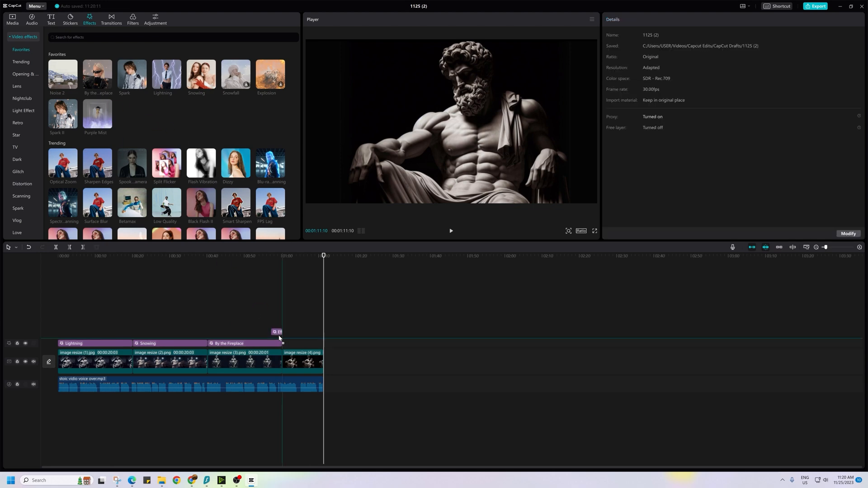
pyautogui.click(98, 114)
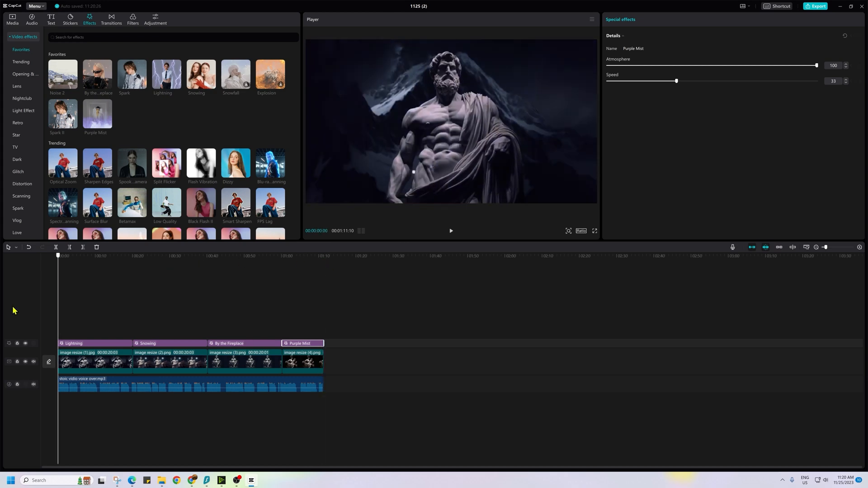
pyautogui.click(289, 255)
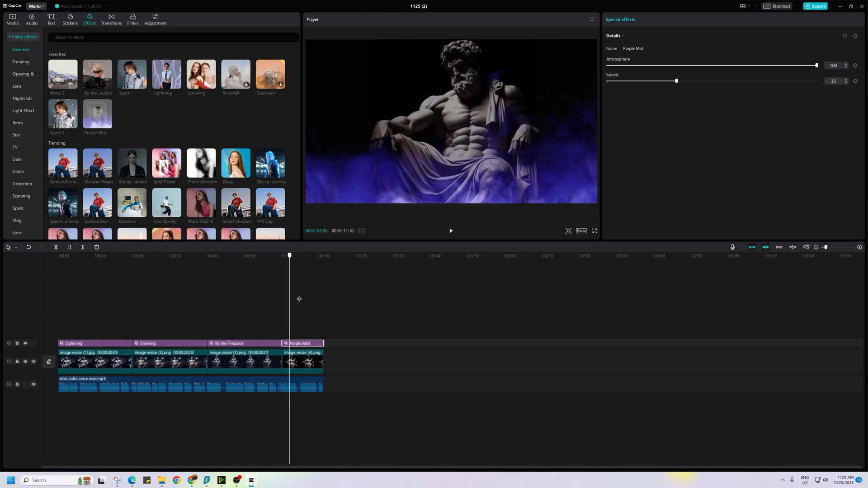
pyautogui.click(94, 362)
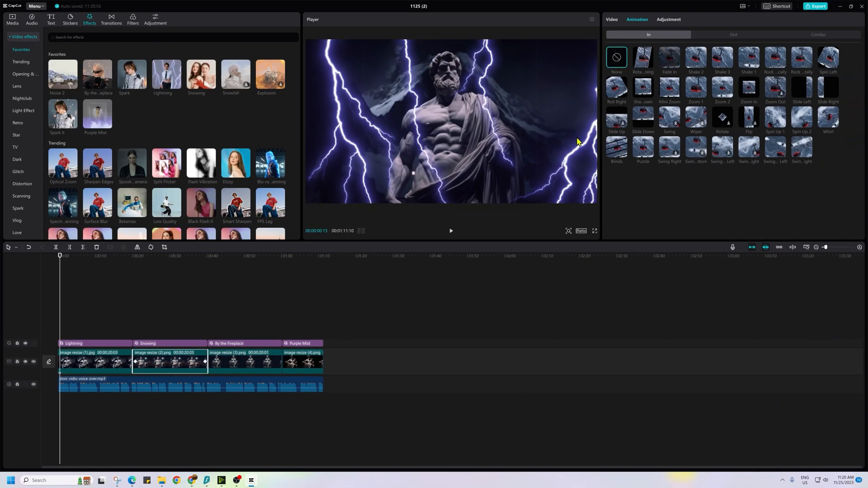
# Search the video effects library for 'noise 2'
pyautogui.click(669, 58)
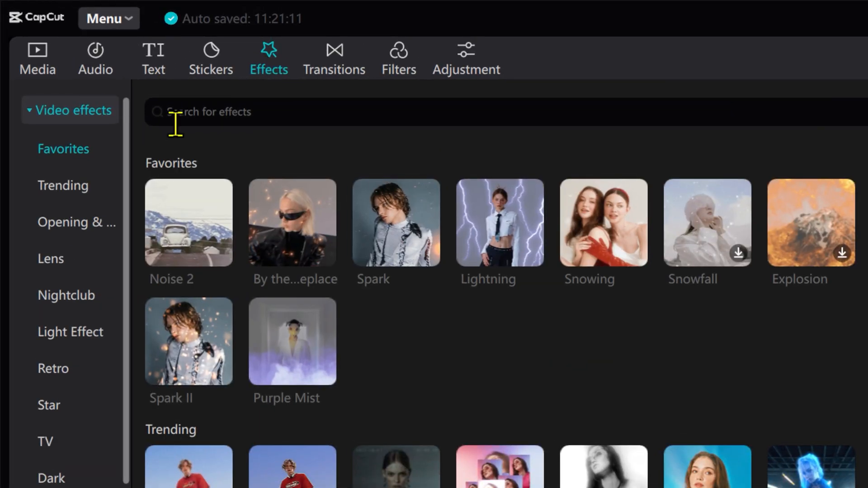
pyautogui.write('noise 2')
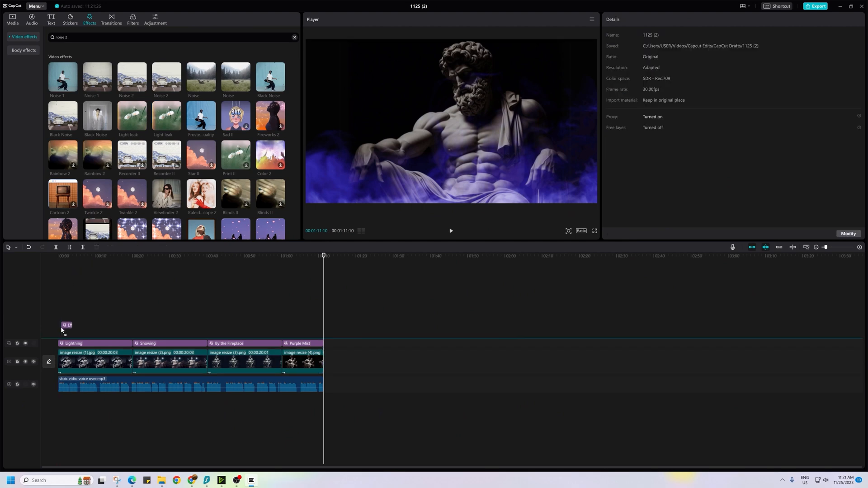
# Place Noise 2 on its own track spanning the whole video and preview the grain
pyautogui.click(66, 334)
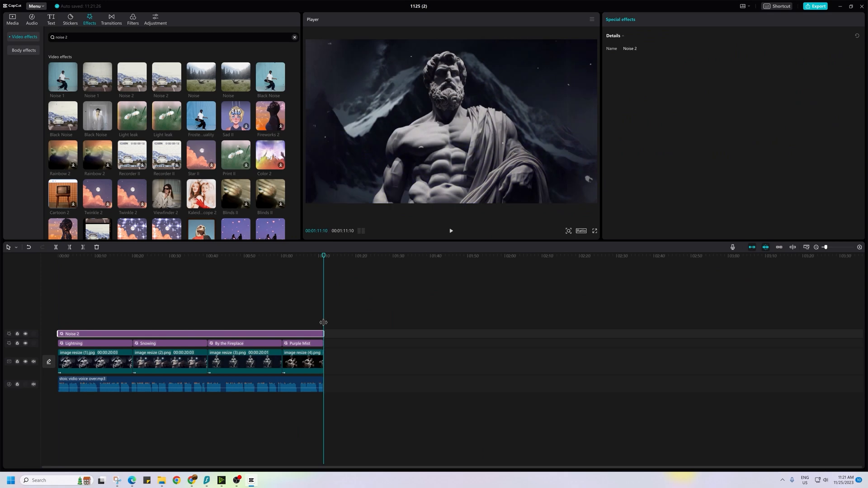
pyautogui.click(182, 256)
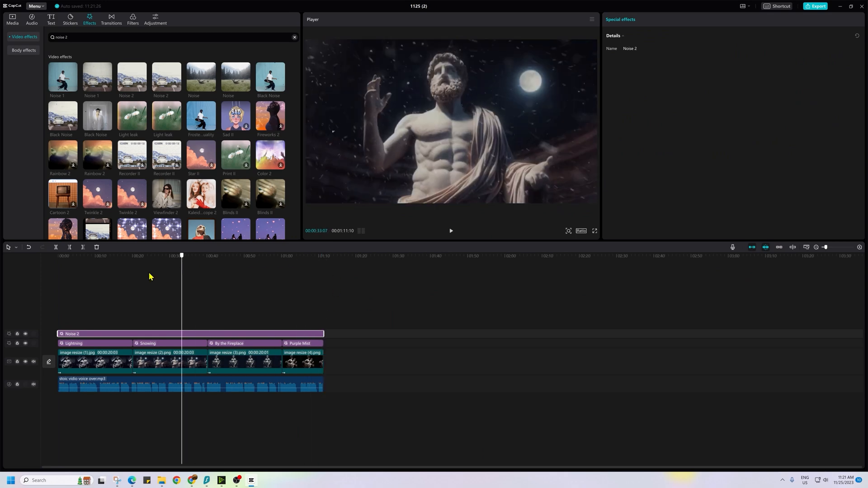
pyautogui.click(100, 255)
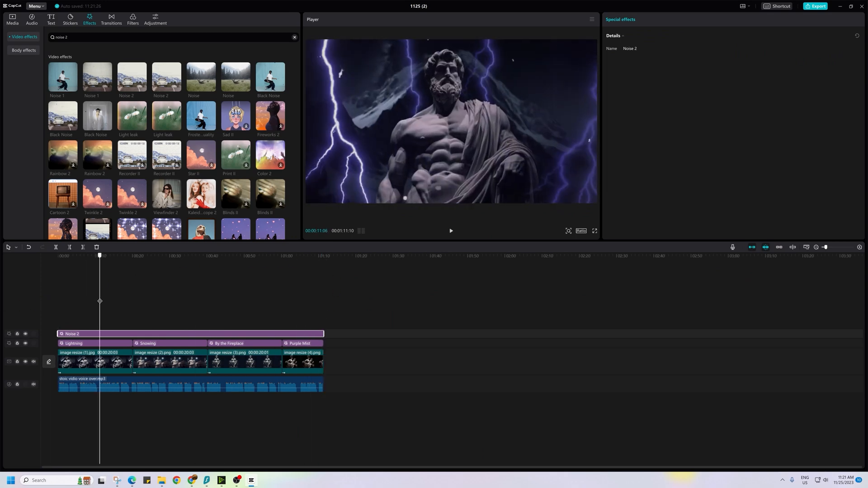
pyautogui.click(312, 255)
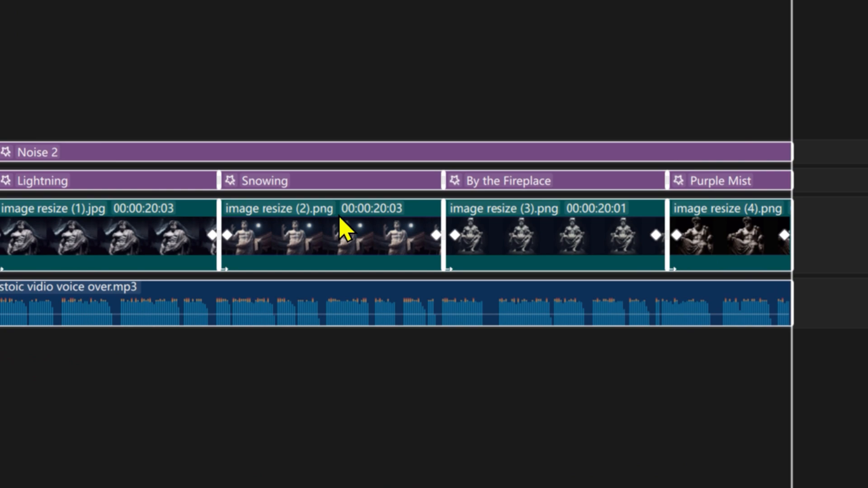
# Create a compound clip from all selected timeline clips, effects and voiceover
pyautogui.rightClick(344, 228)
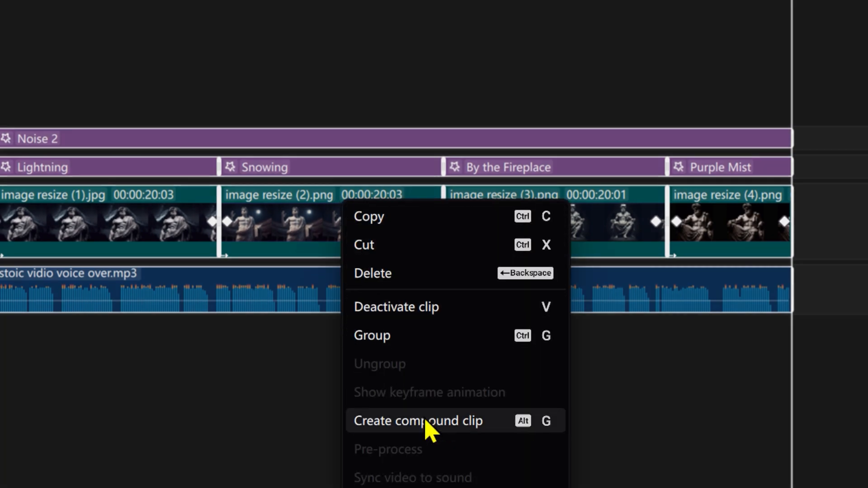
pyautogui.click(419, 421)
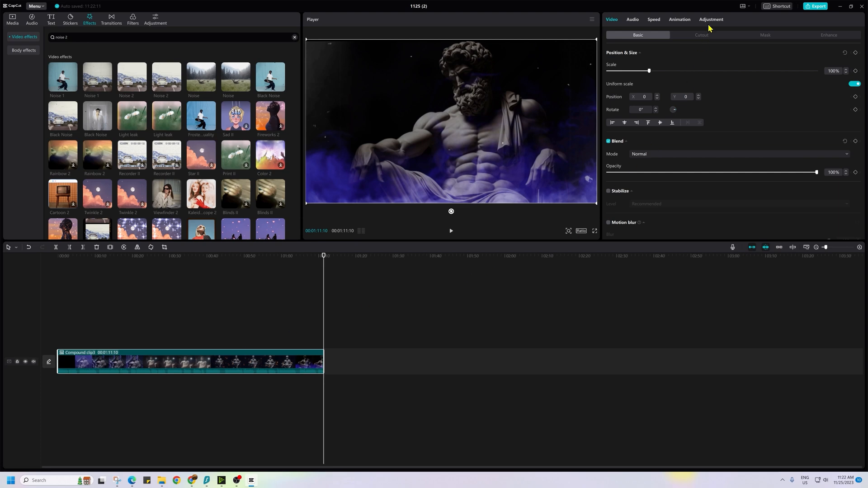
pyautogui.click(711, 19)
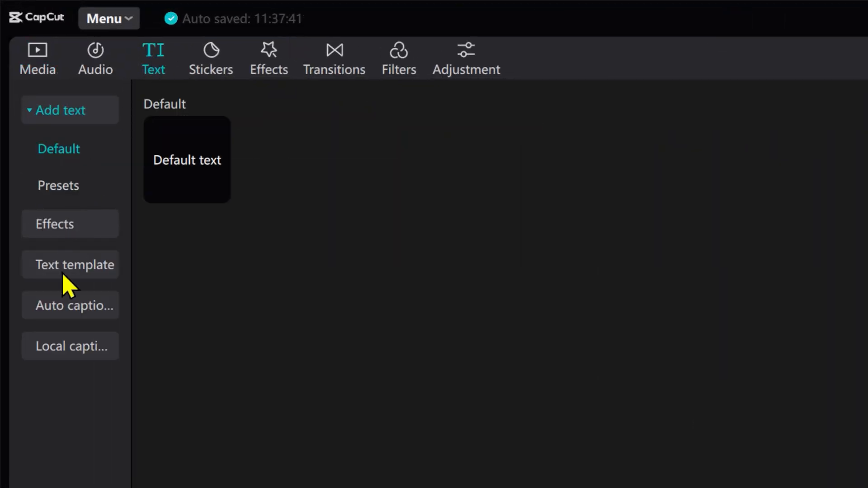
# Create English auto captions from the voiceover and preview the first caption
pyautogui.click(71, 305)
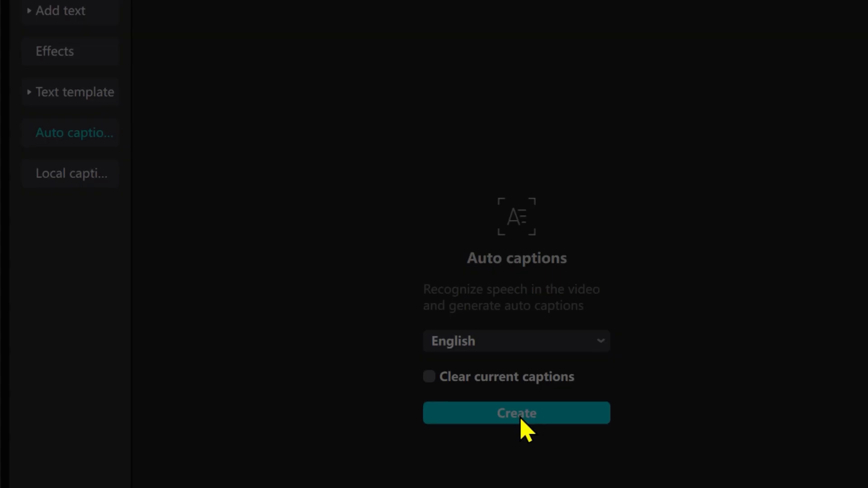
pyautogui.click(516, 413)
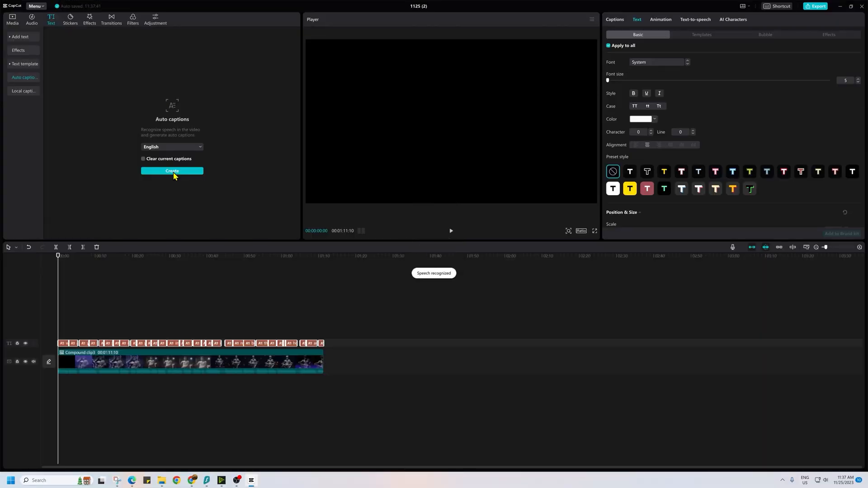
pyautogui.click(171, 171)
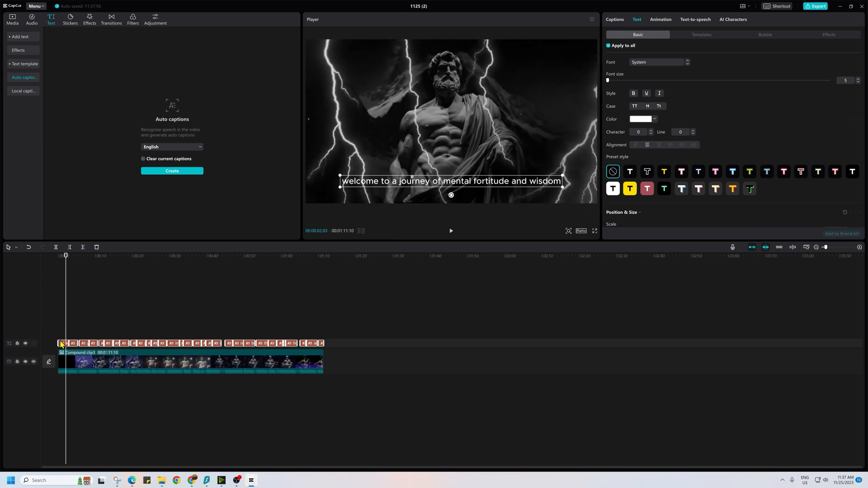
# Select the captions and restyle them as bold uppercase text centred in the frame
pyautogui.click(63, 343)
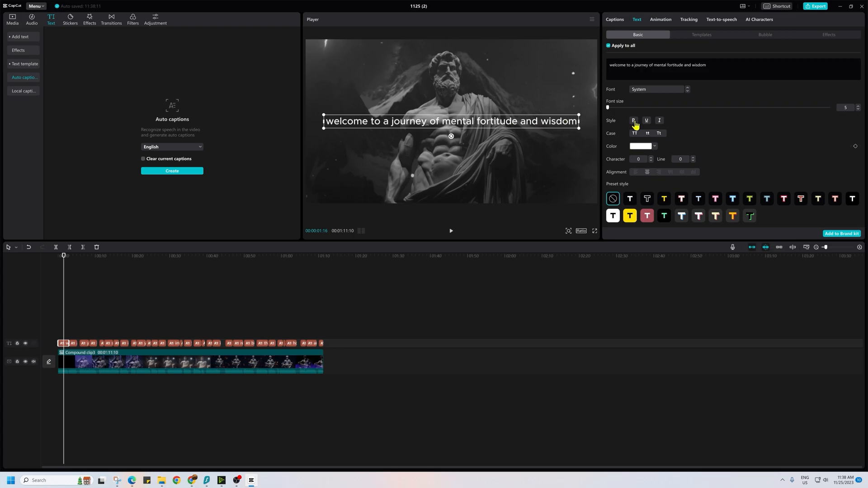
pyautogui.click(701, 34)
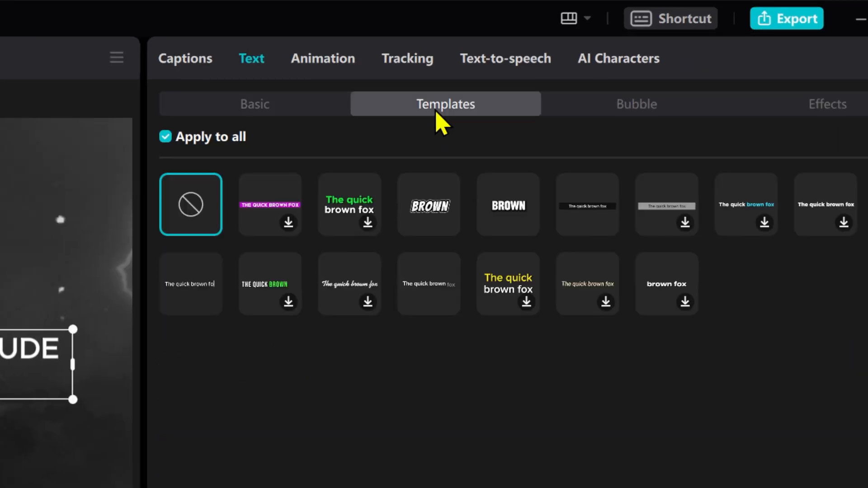
# Apply a plain caption text template to every caption
pyautogui.click(428, 283)
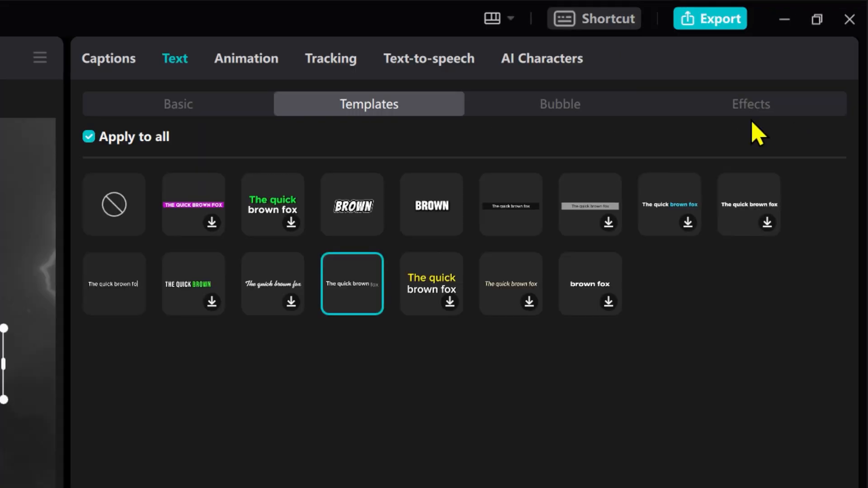
pyautogui.click(751, 103)
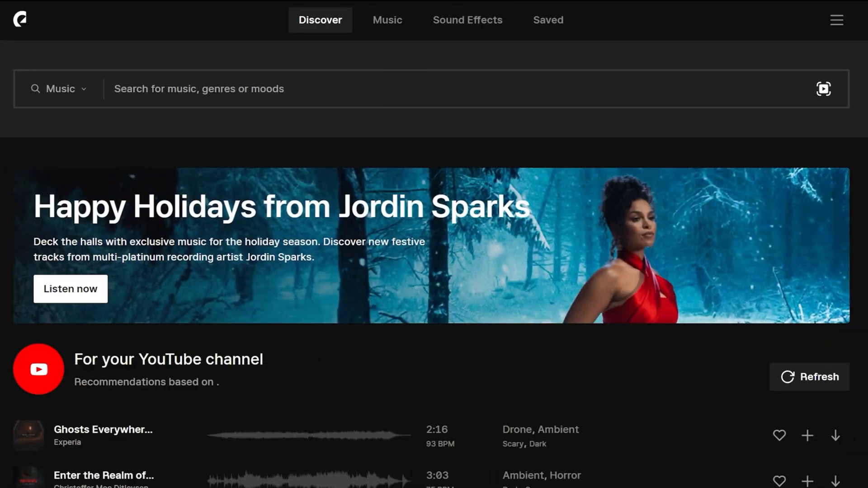
# Scroll through Epidemic Sound's recommended tracks for background music
pyautogui.scroll(-3)
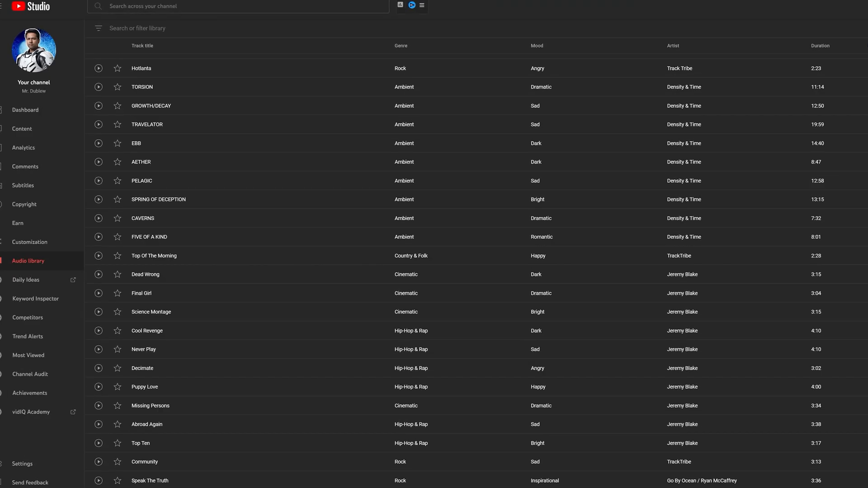
# Locate the Satya Yuga track in the audio library and play it
pyautogui.scroll(-3)
pyautogui.write('Satya Yuga')
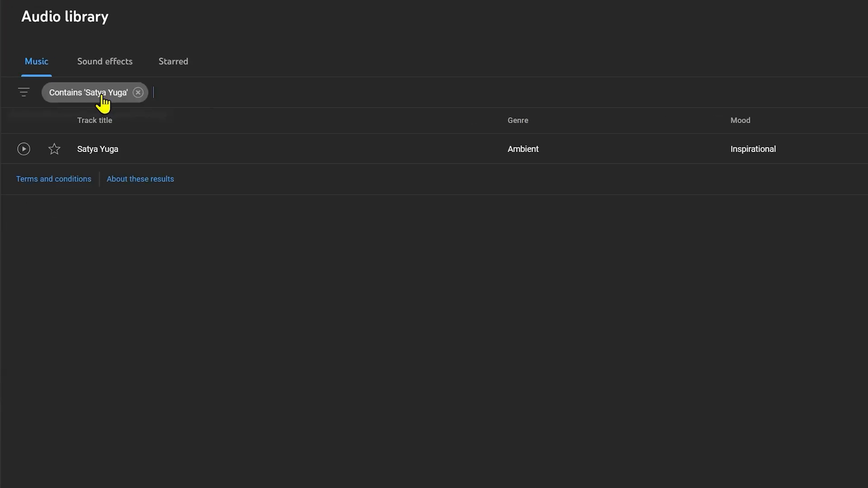
pyautogui.click(24, 149)
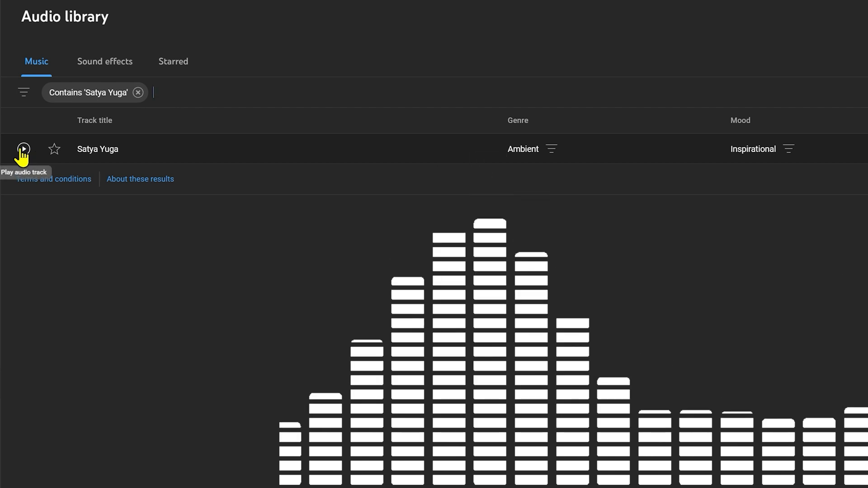
pyautogui.click(23, 149)
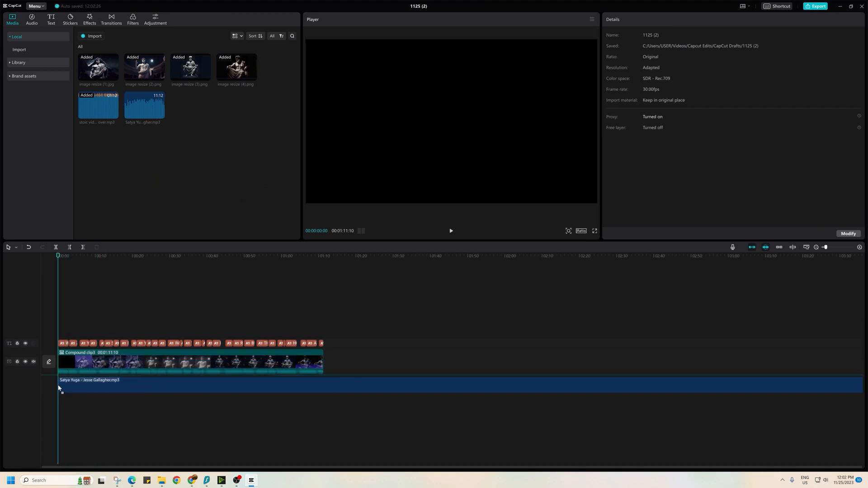
# Trim the Satya Yuga music to the video's length and bring up the 4K H.264 mp4 export settings
pyautogui.click(166, 385)
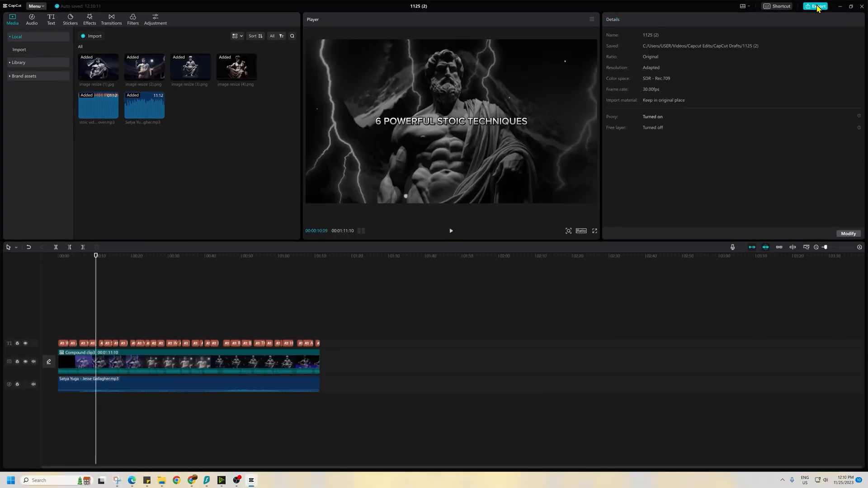
pyautogui.click(815, 6)
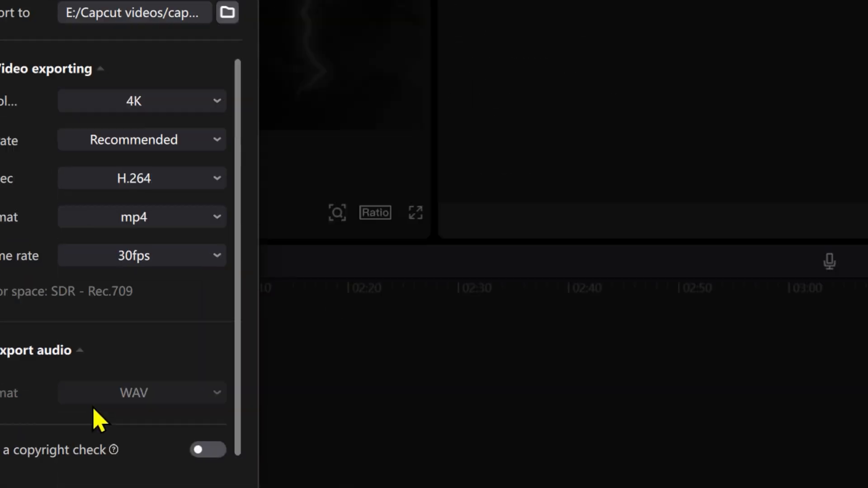